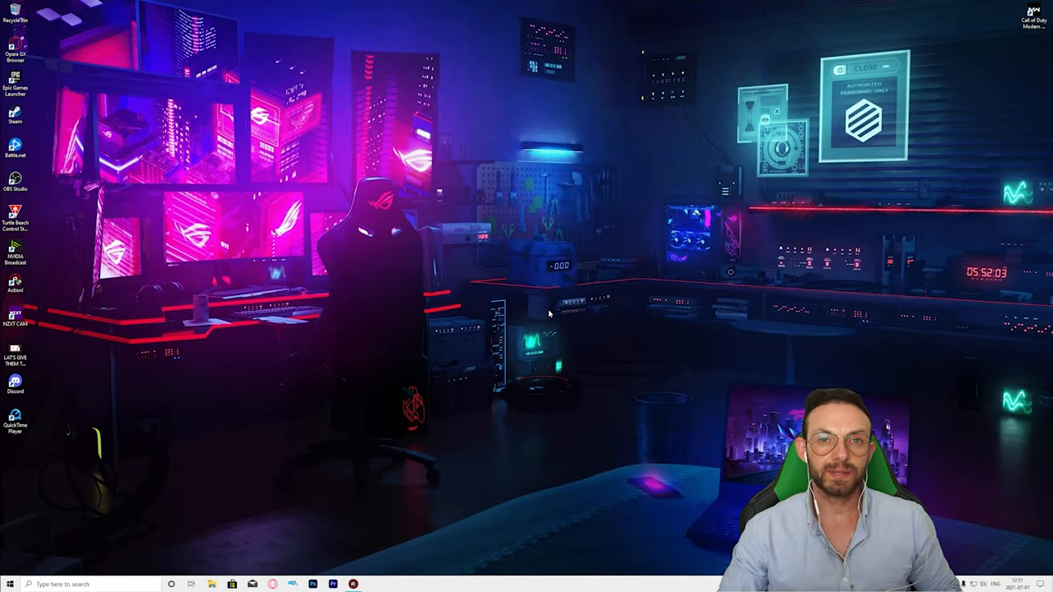
{"action": "mouse_move", "coordinate": [559, 277]}
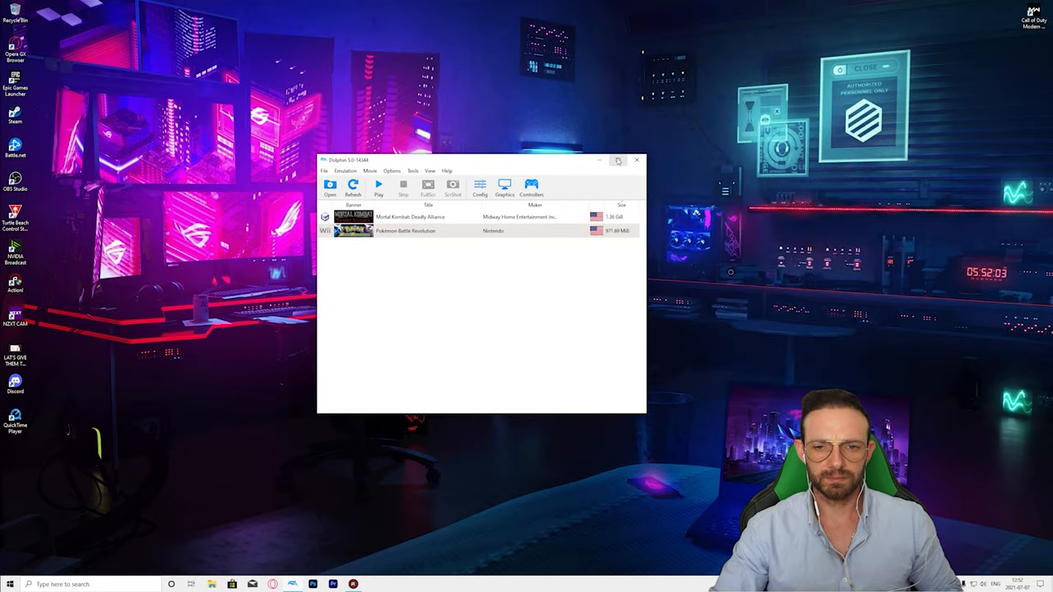
Maximize the Dolphin window so the game list fills the screen.
{"action": "left_click", "coordinate": [619, 160]}
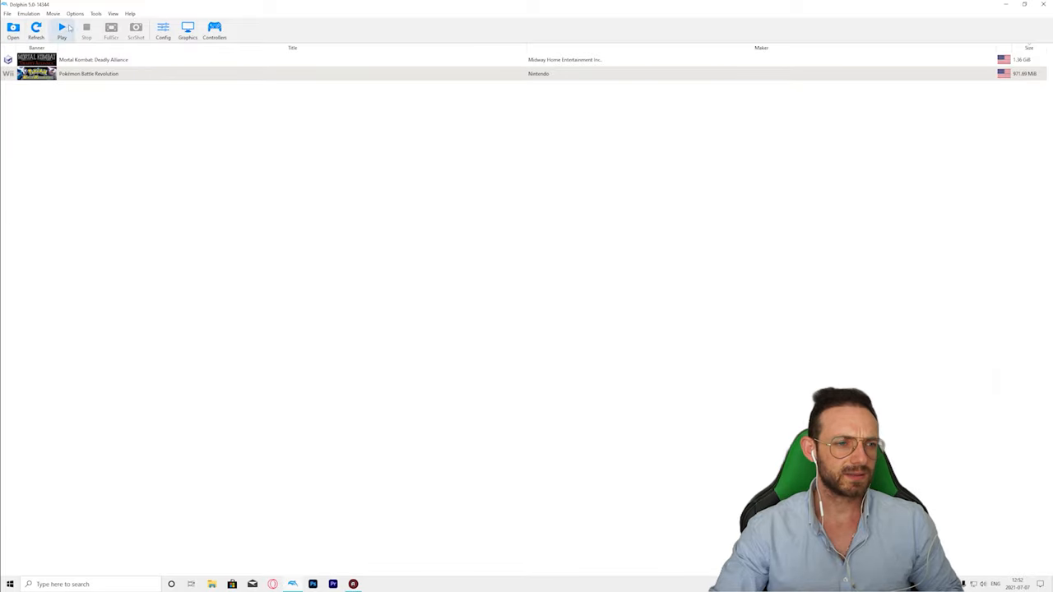
Review the General settings, toggling automatic disc changing and generating a new usage statistics identity.
{"action": "left_click", "coordinate": [163, 30]}
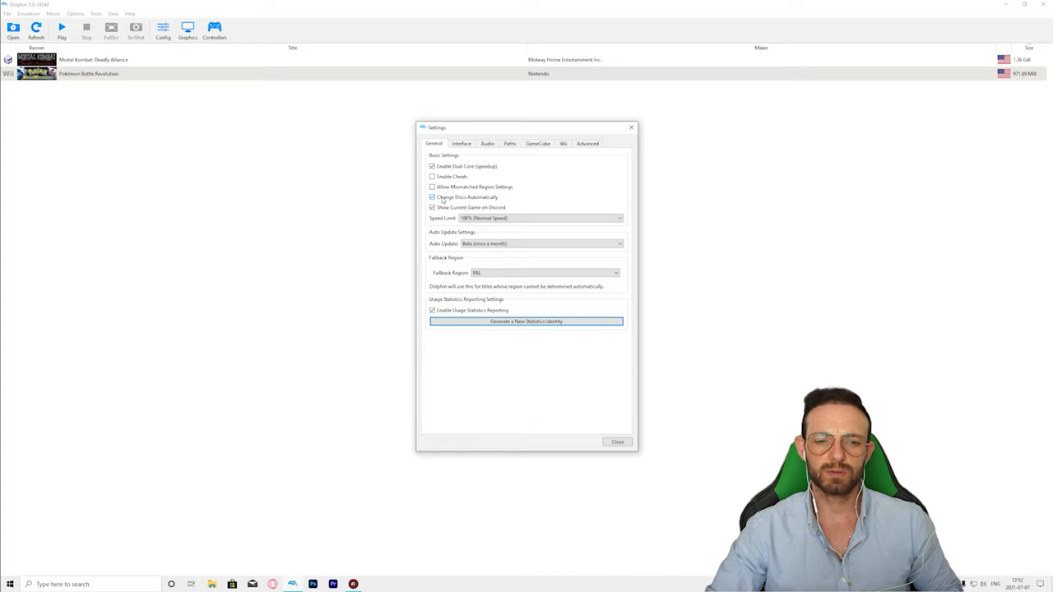
{"action": "left_click", "coordinate": [431, 197]}
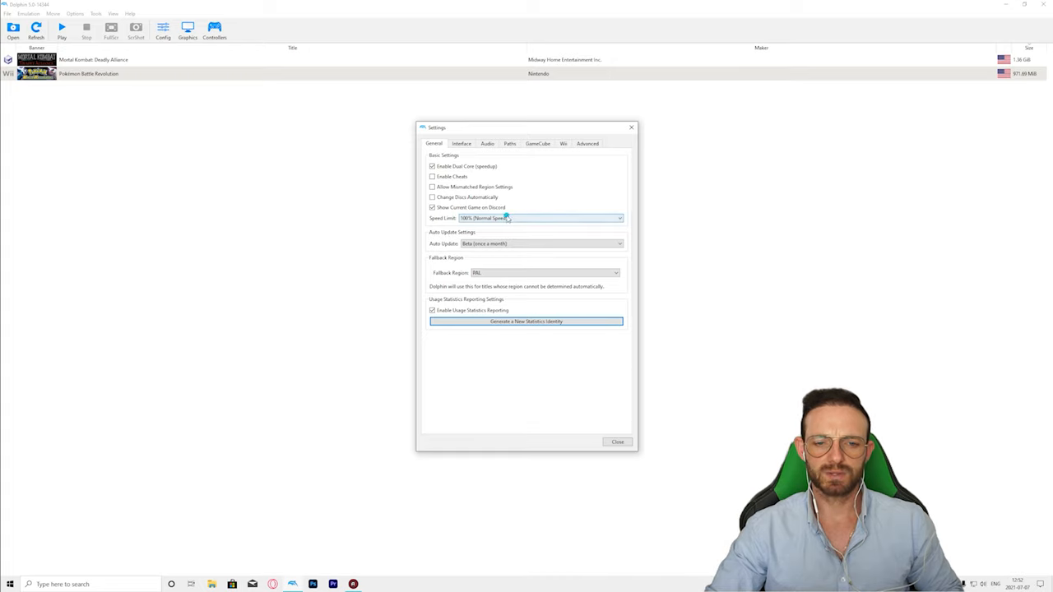
{"action": "left_click", "coordinate": [527, 217]}
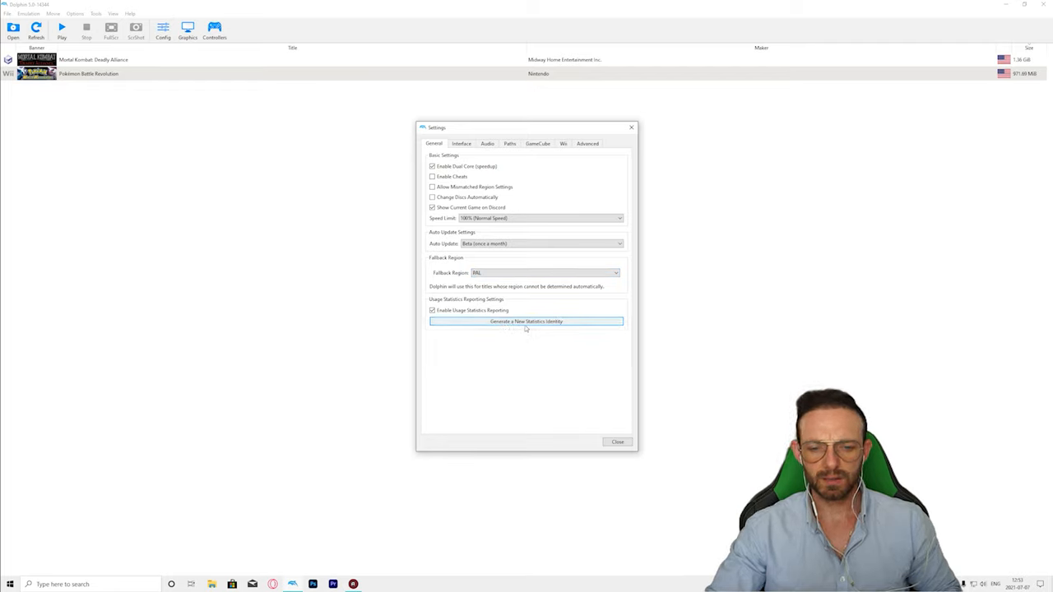
{"action": "left_click", "coordinate": [461, 144]}
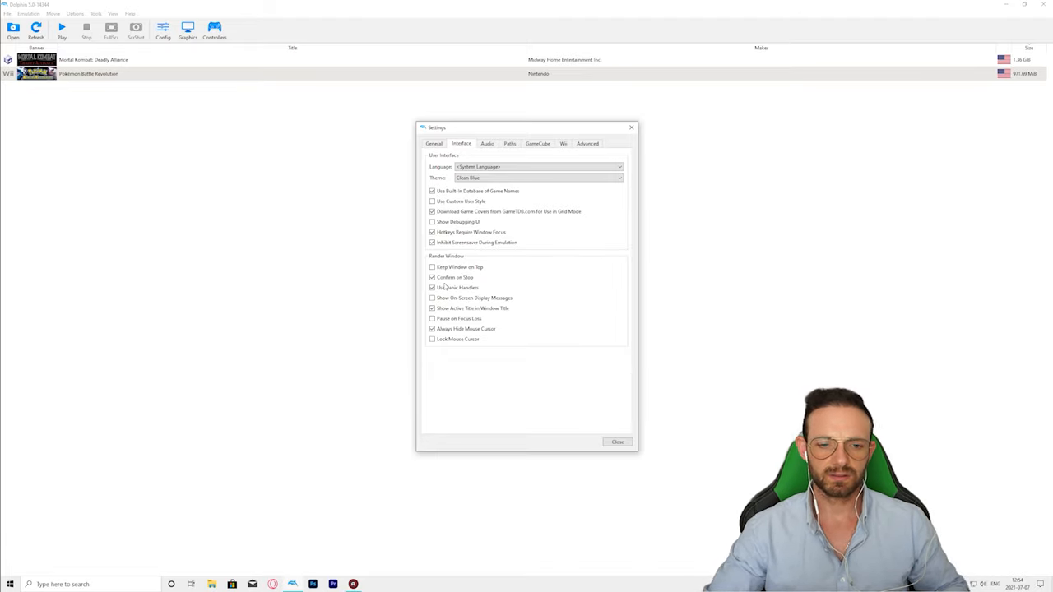
Finish reviewing the Interface render window options and move to the Audio settings.
{"action": "left_click", "coordinate": [432, 297]}
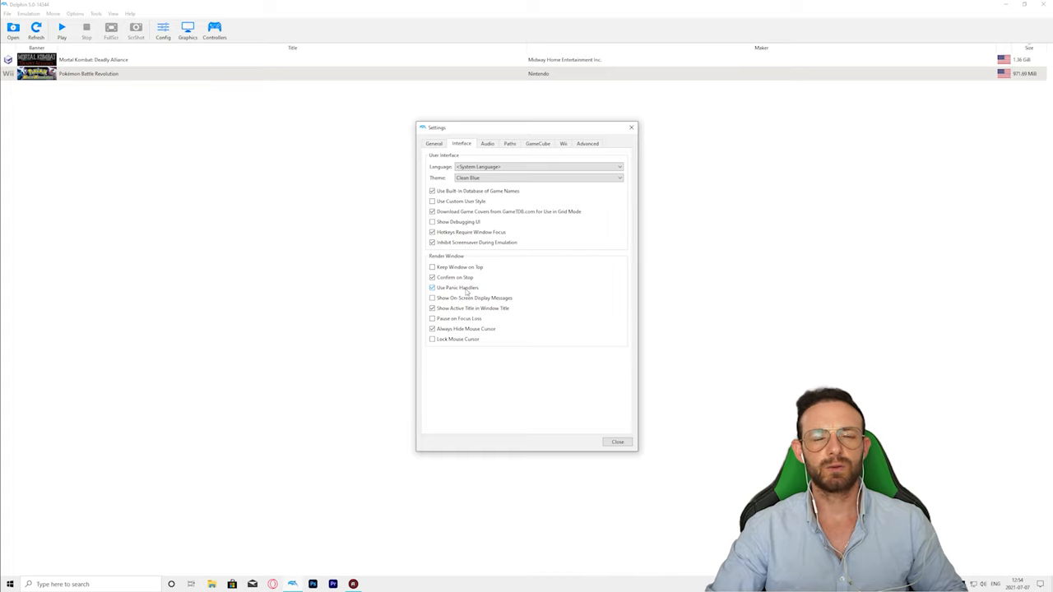
{"action": "mouse_move", "coordinate": [462, 289]}
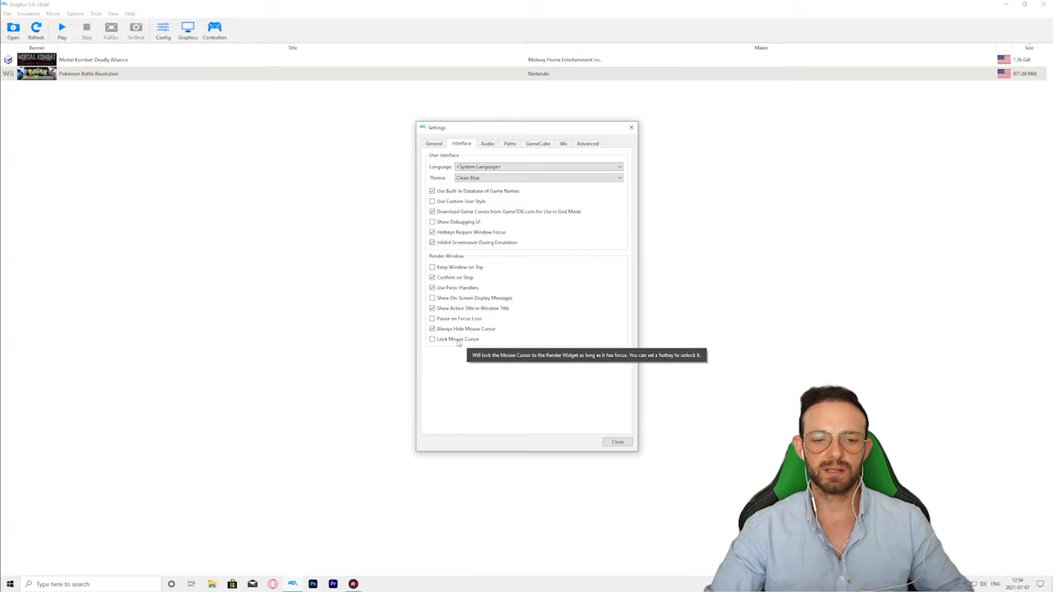
{"action": "left_click", "coordinate": [487, 143]}
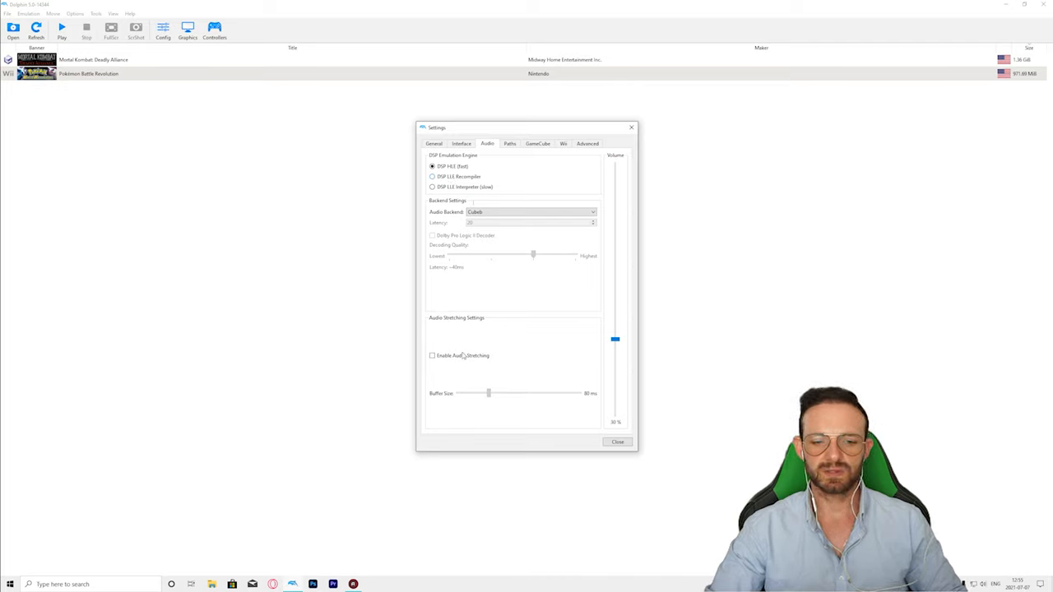
{"action": "mouse_move", "coordinate": [441, 385]}
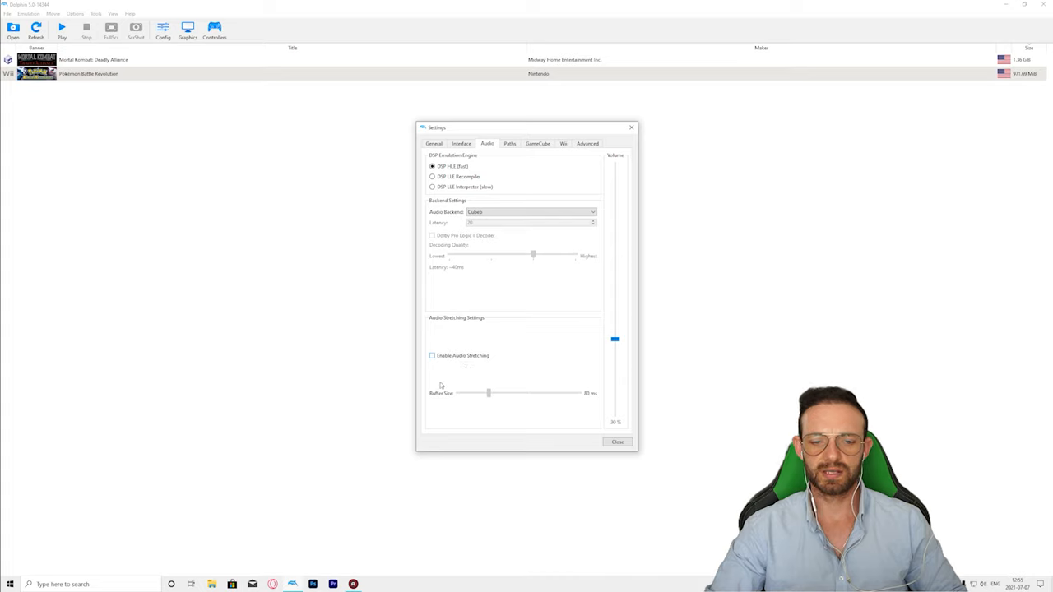
{"action": "mouse_move", "coordinate": [436, 356]}
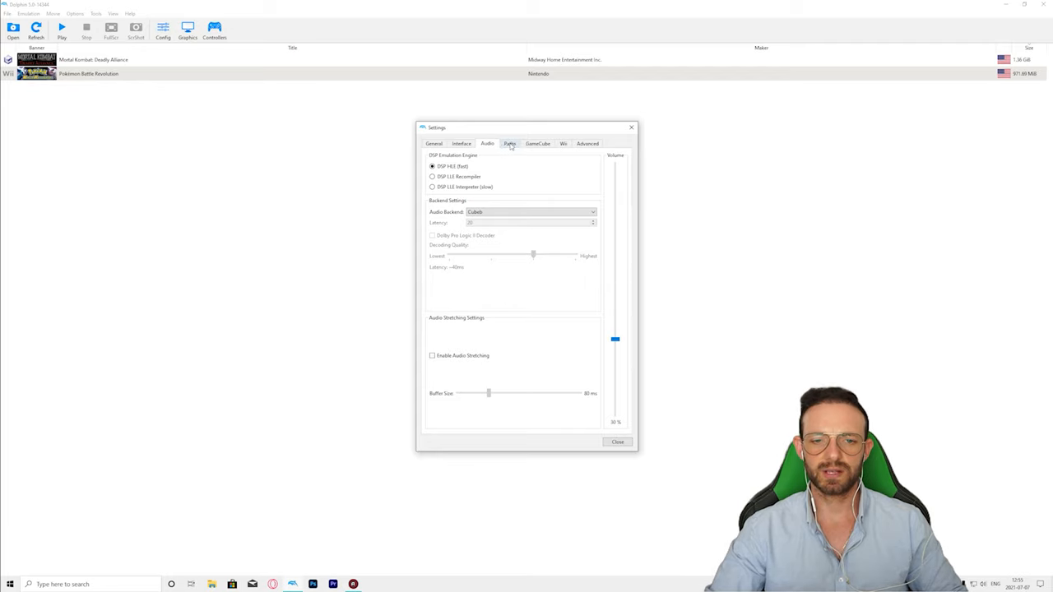
Leave audio unchanged and switch to the Paths settings.
{"action": "left_click", "coordinate": [511, 144]}
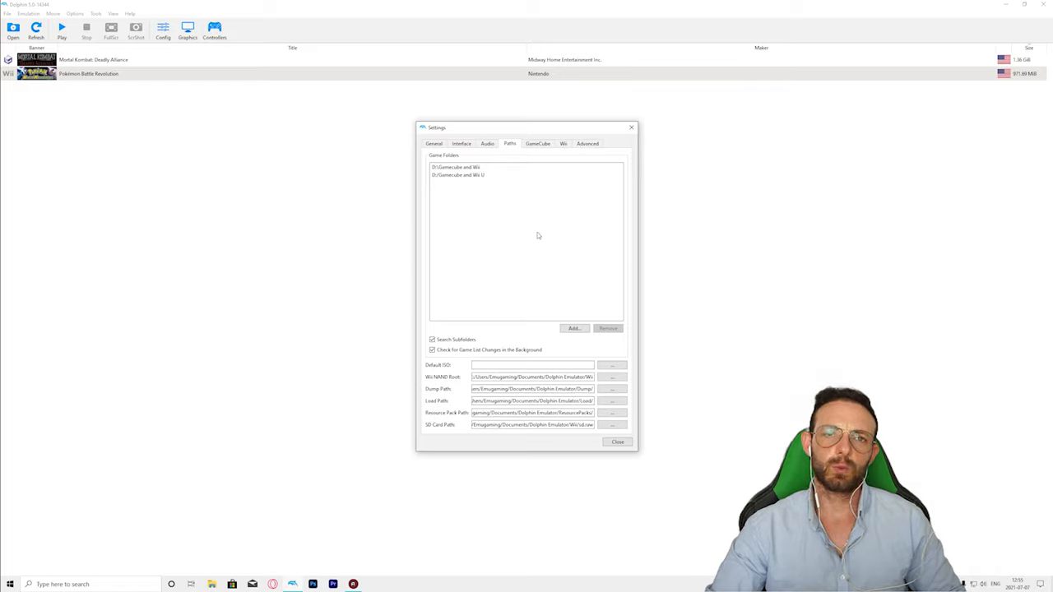
{"action": "mouse_move", "coordinate": [521, 240]}
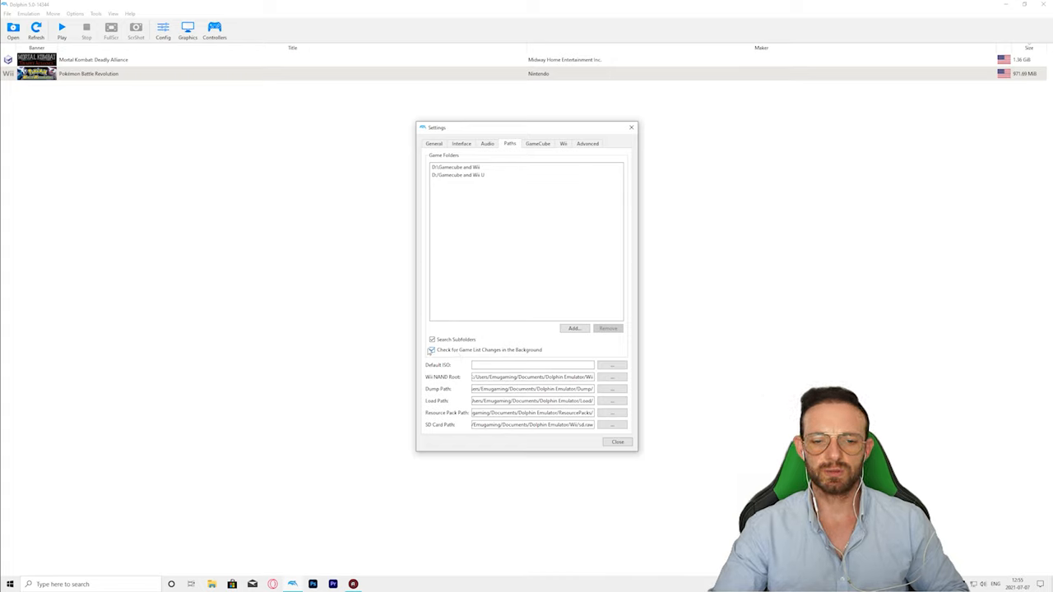
Enable Search Subfolders and Check for Game File Changes, then go to the GameCube settings.
{"action": "left_click", "coordinate": [431, 339]}
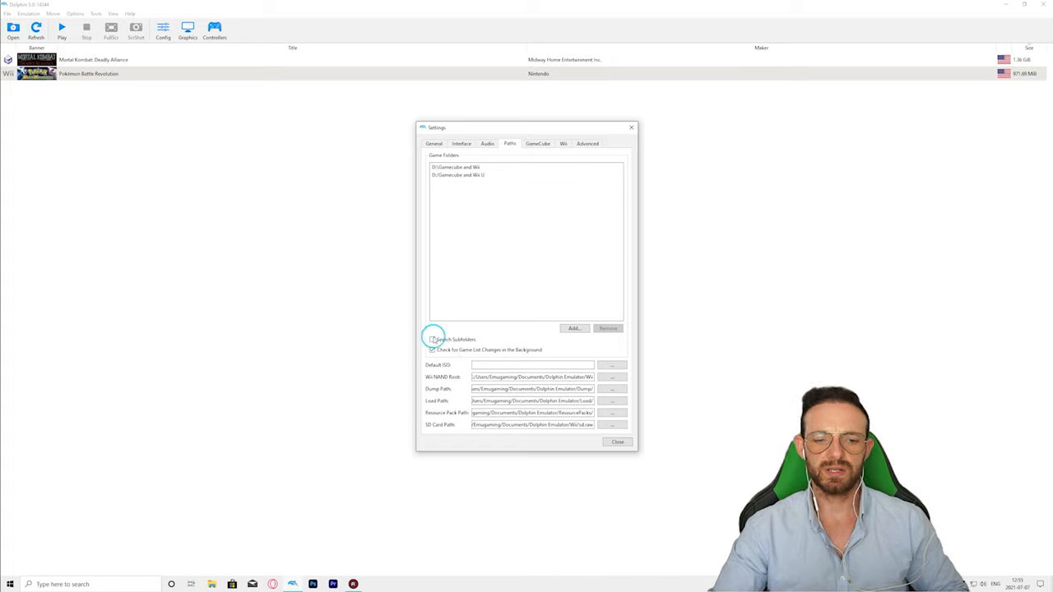
{"action": "left_click", "coordinate": [431, 339]}
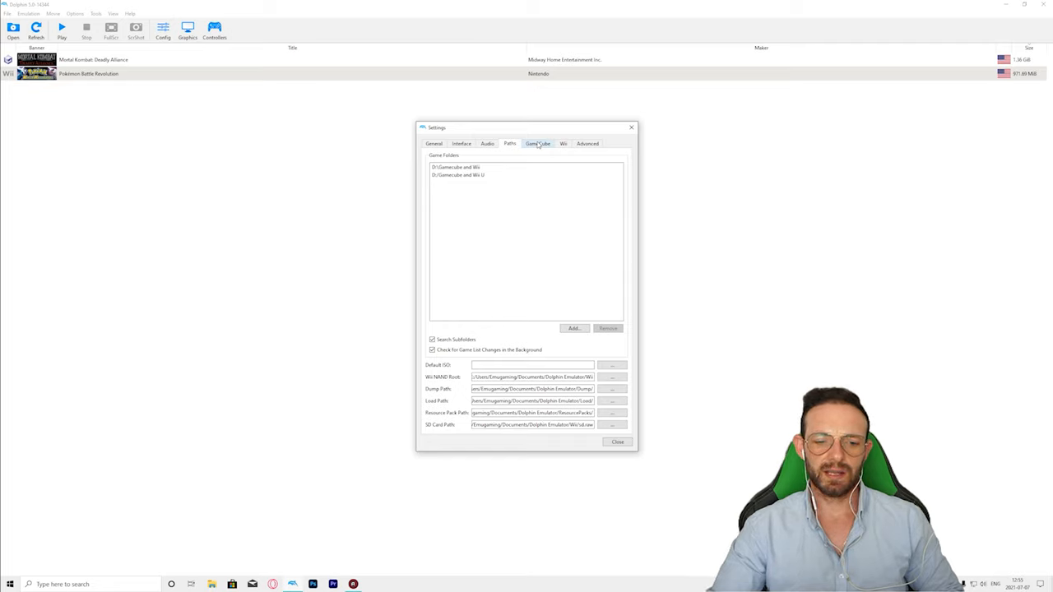
{"action": "left_click", "coordinate": [538, 143]}
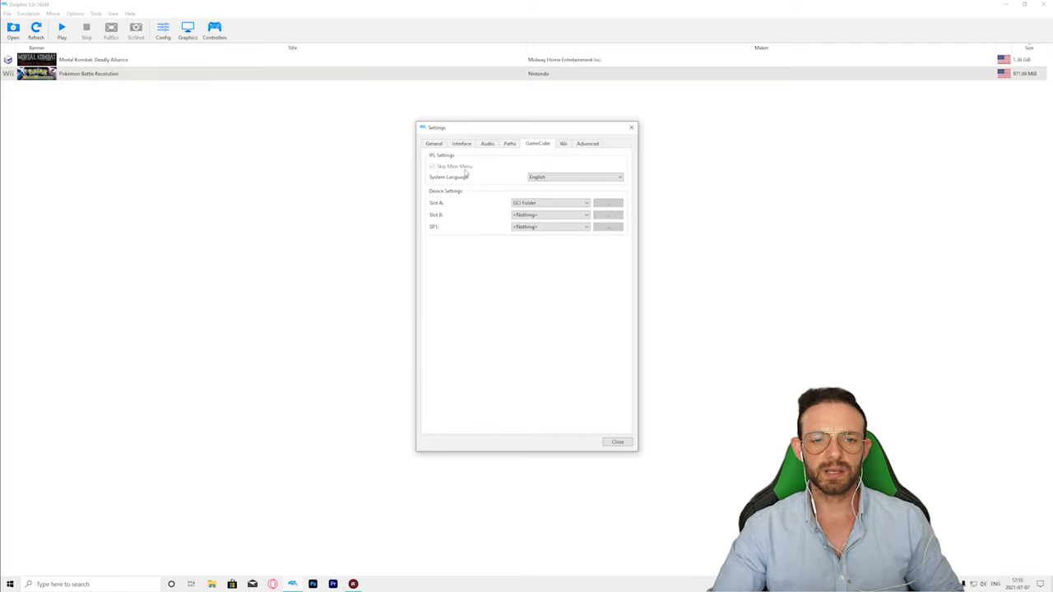
{"action": "mouse_move", "coordinate": [564, 143]}
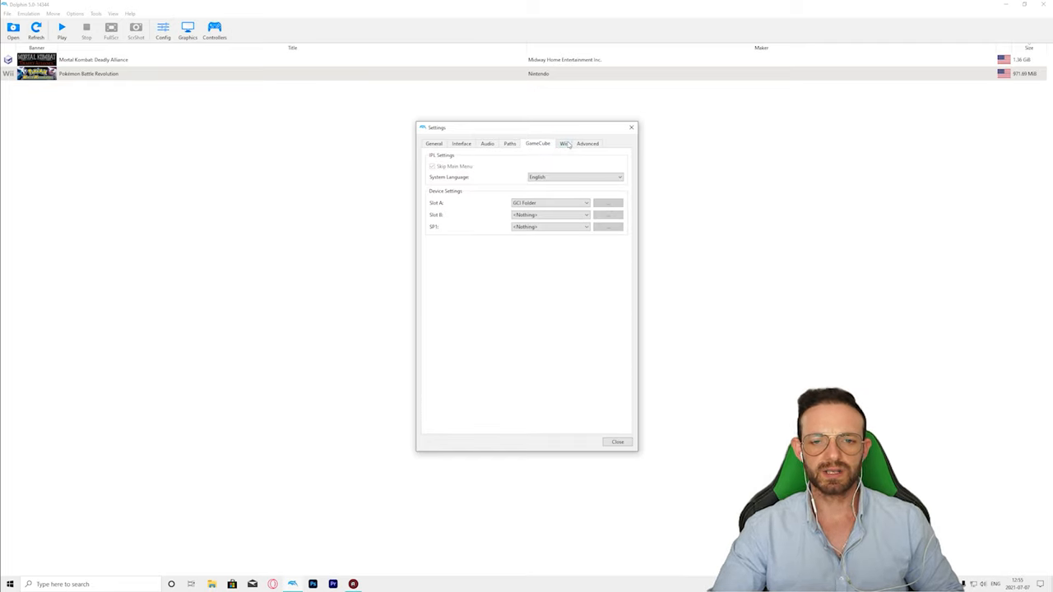
Review the Wii options (toggling the screen saver) and Advanced settings, then close the settings window.
{"action": "left_click", "coordinate": [563, 143]}
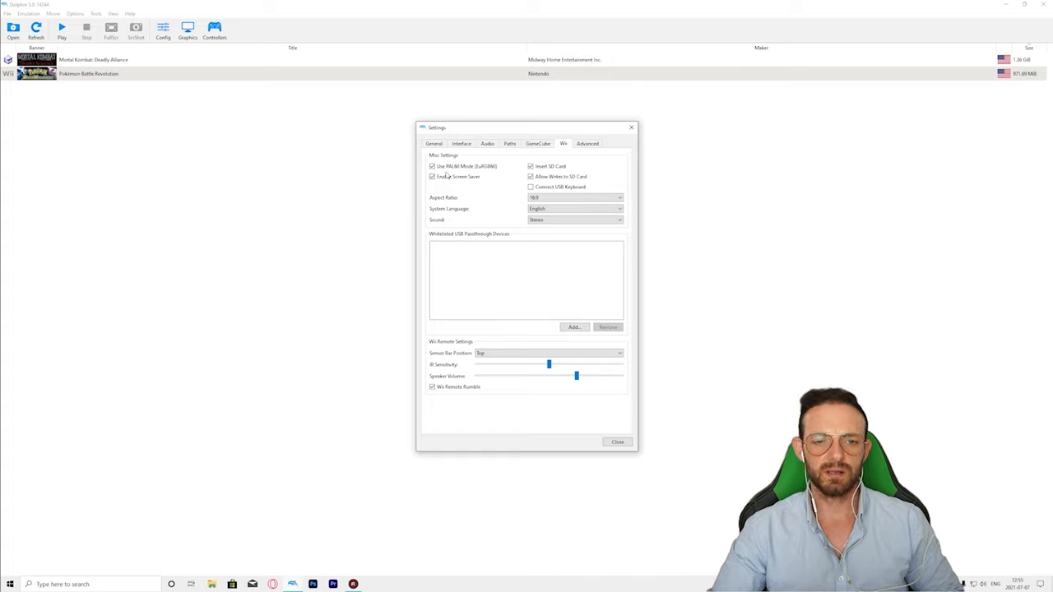
{"action": "mouse_move", "coordinate": [477, 173]}
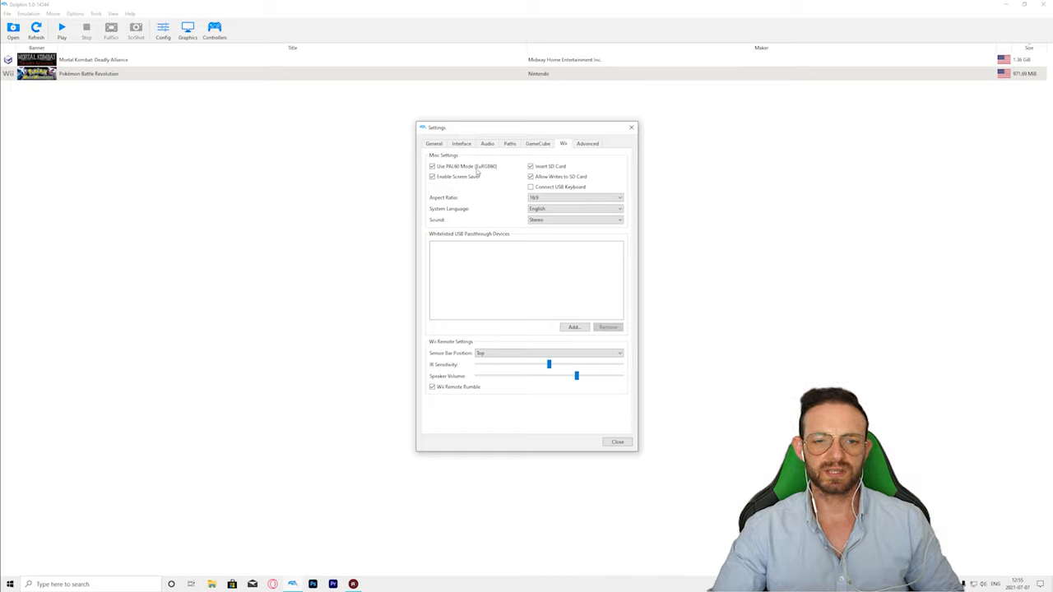
{"action": "left_click", "coordinate": [432, 178]}
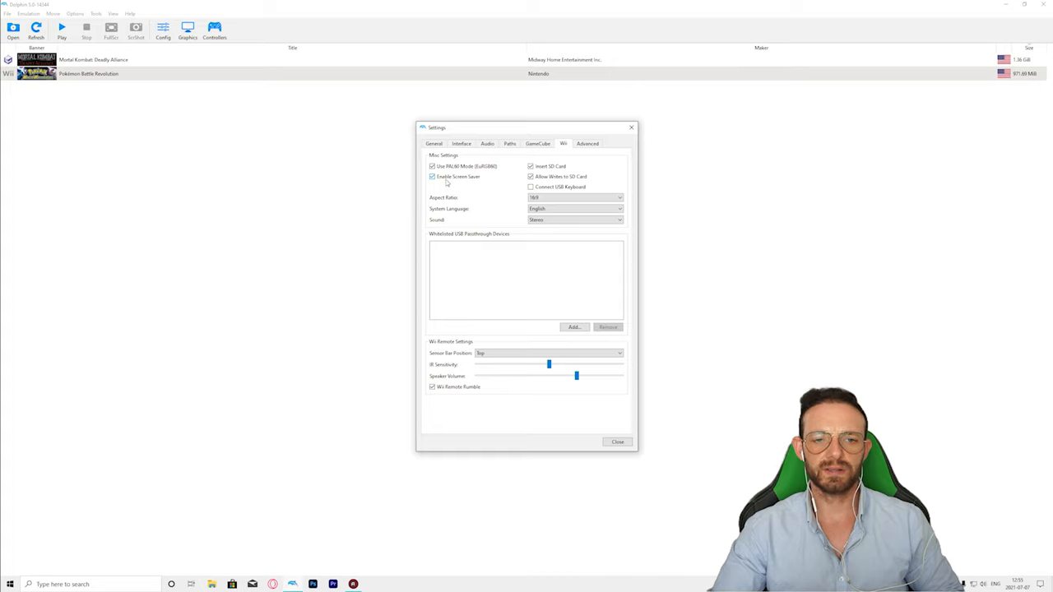
{"action": "mouse_move", "coordinate": [460, 180]}
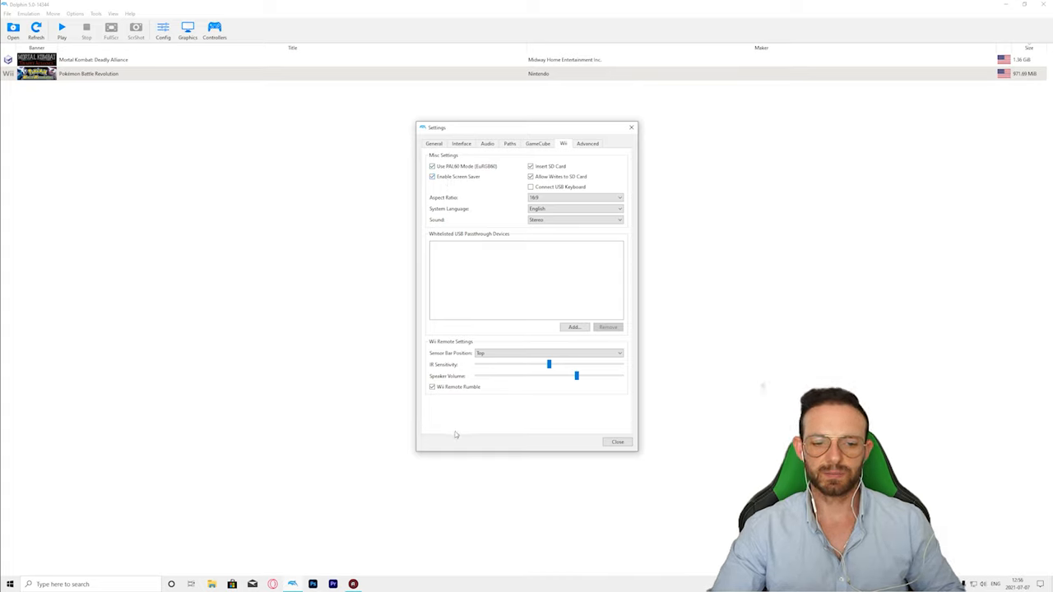
{"action": "left_click", "coordinate": [588, 144]}
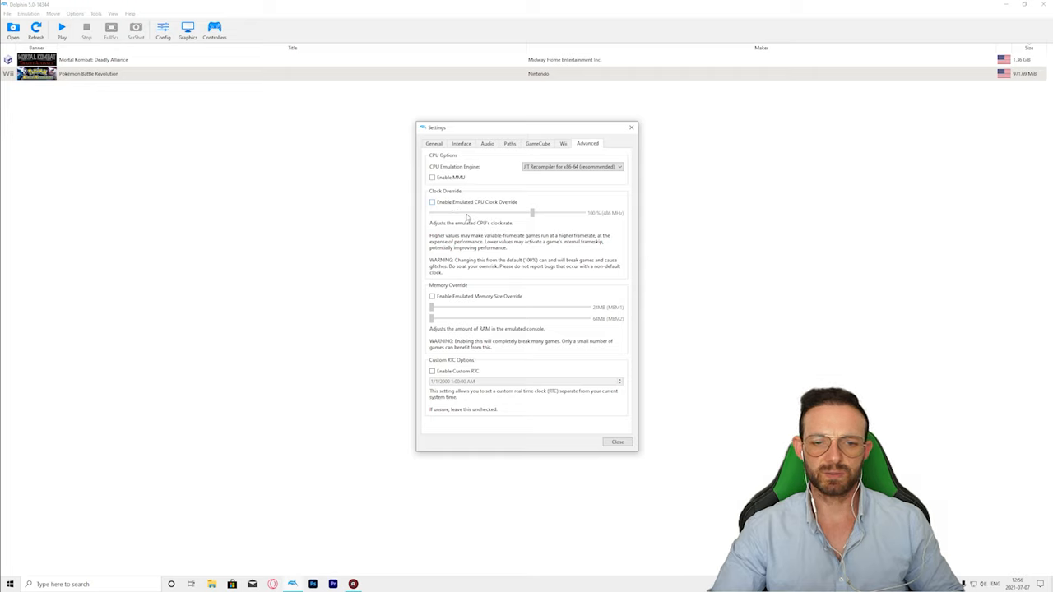
{"action": "mouse_move", "coordinate": [469, 133]}
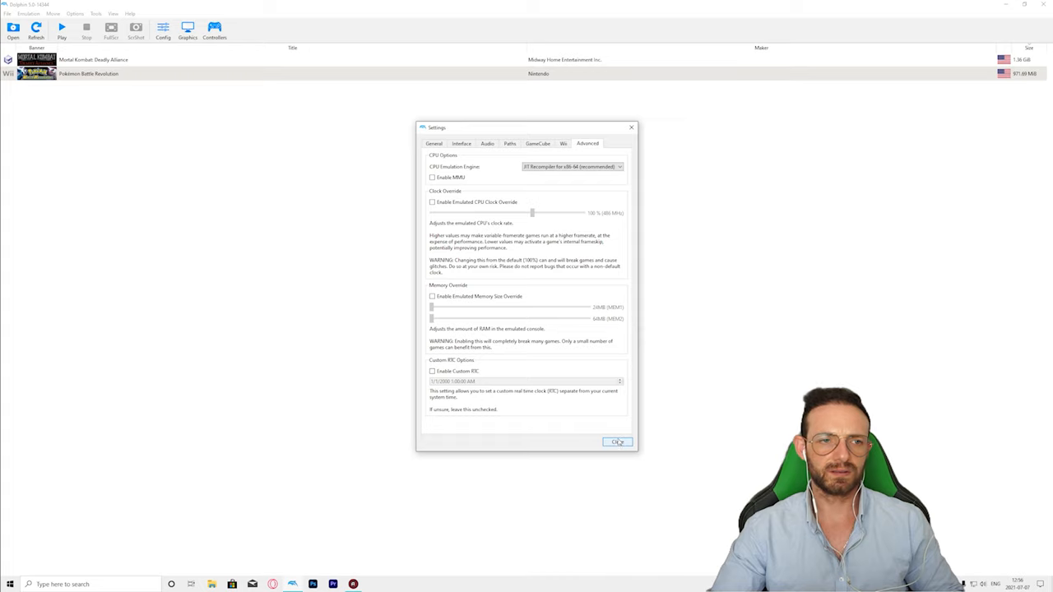
{"action": "left_click", "coordinate": [619, 441]}
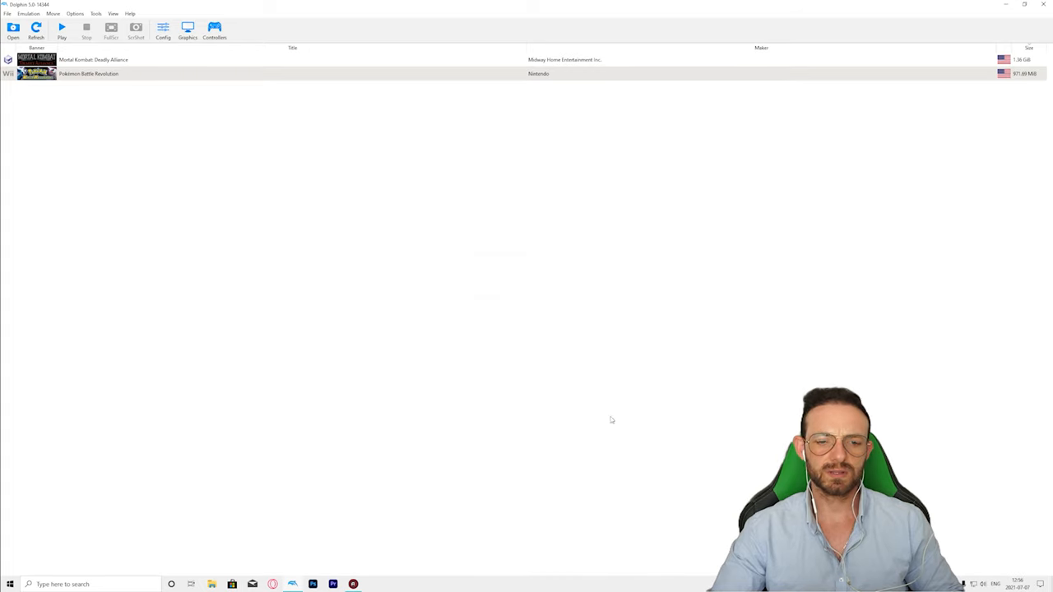
{"action": "left_click", "coordinate": [188, 31]}
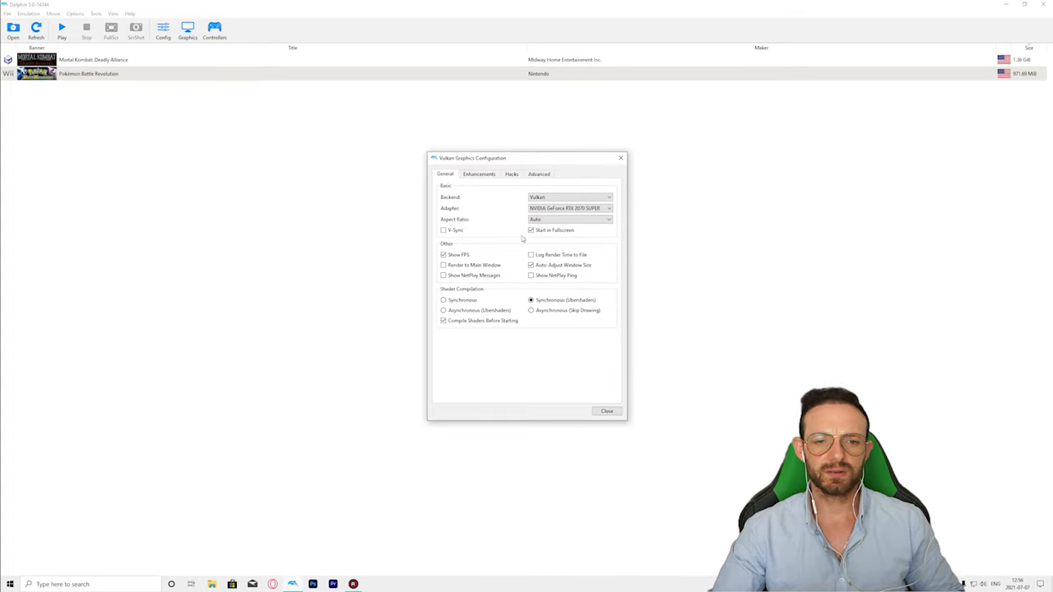
{"action": "left_click", "coordinate": [479, 174]}
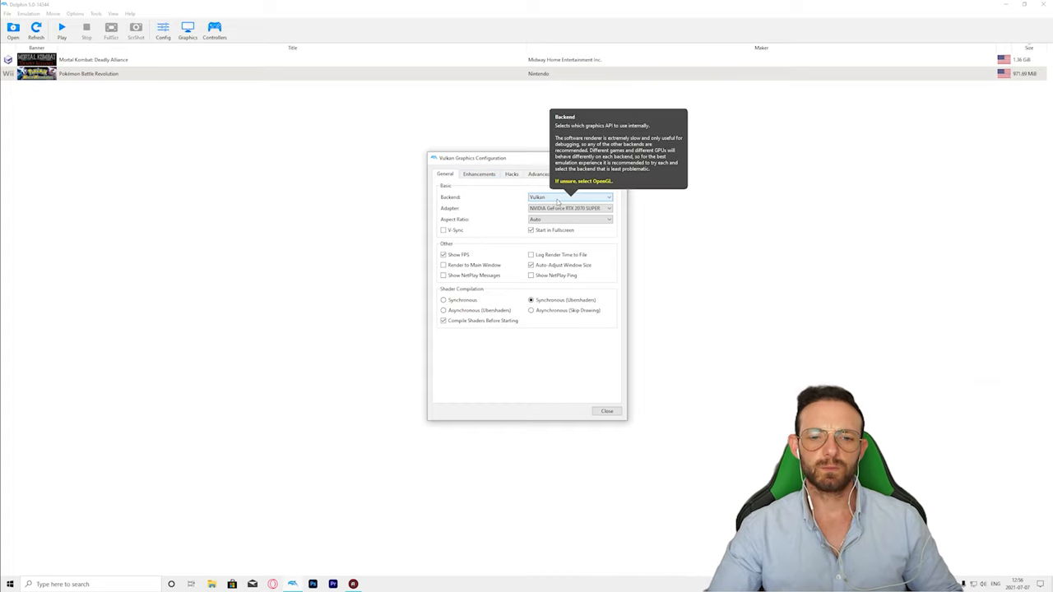
{"action": "left_click", "coordinate": [570, 198]}
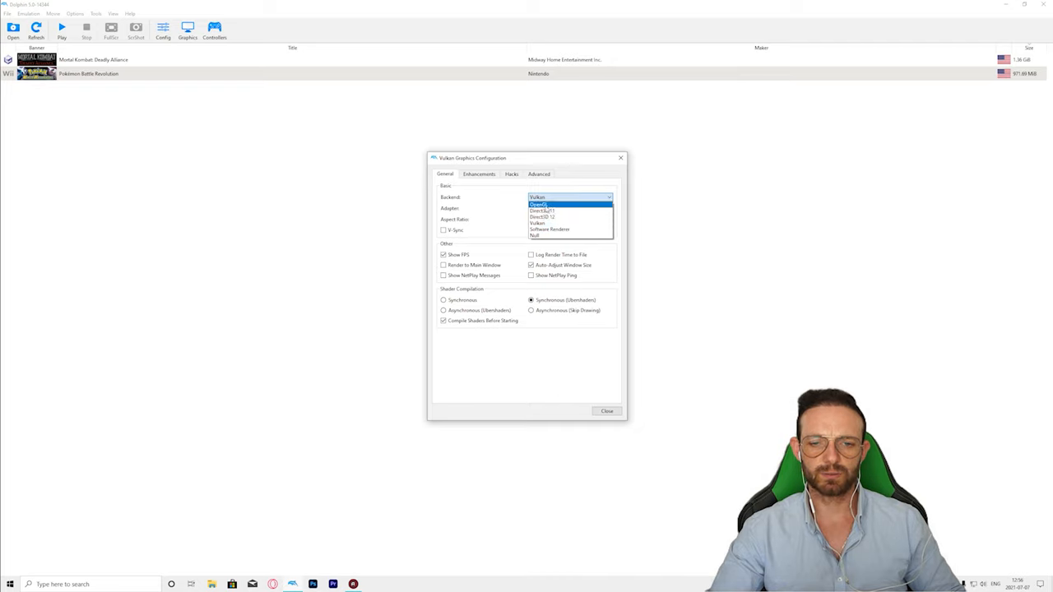
{"action": "left_click", "coordinate": [539, 204]}
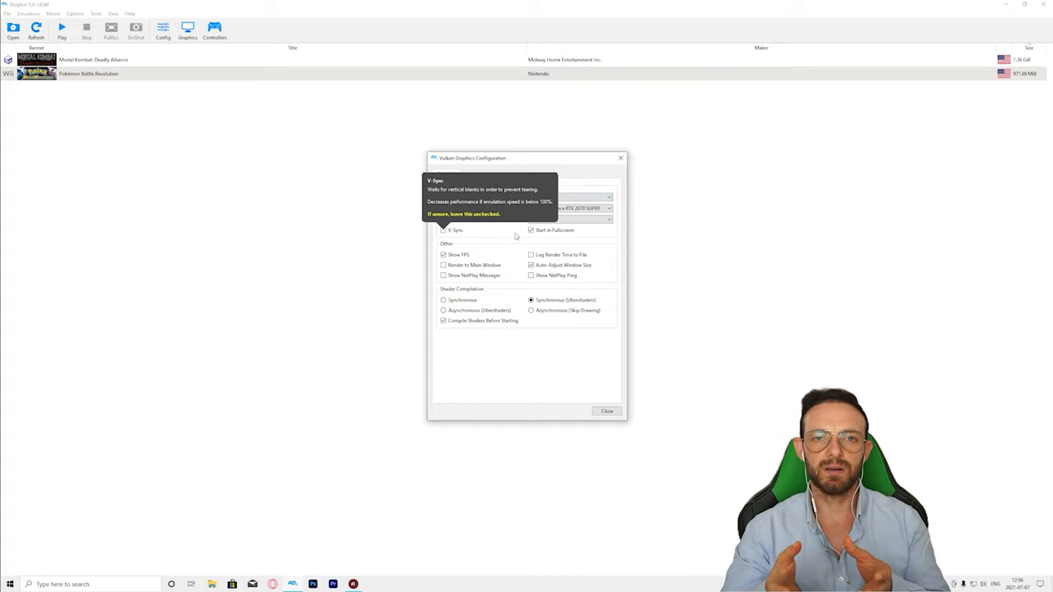
{"action": "mouse_move", "coordinate": [584, 189]}
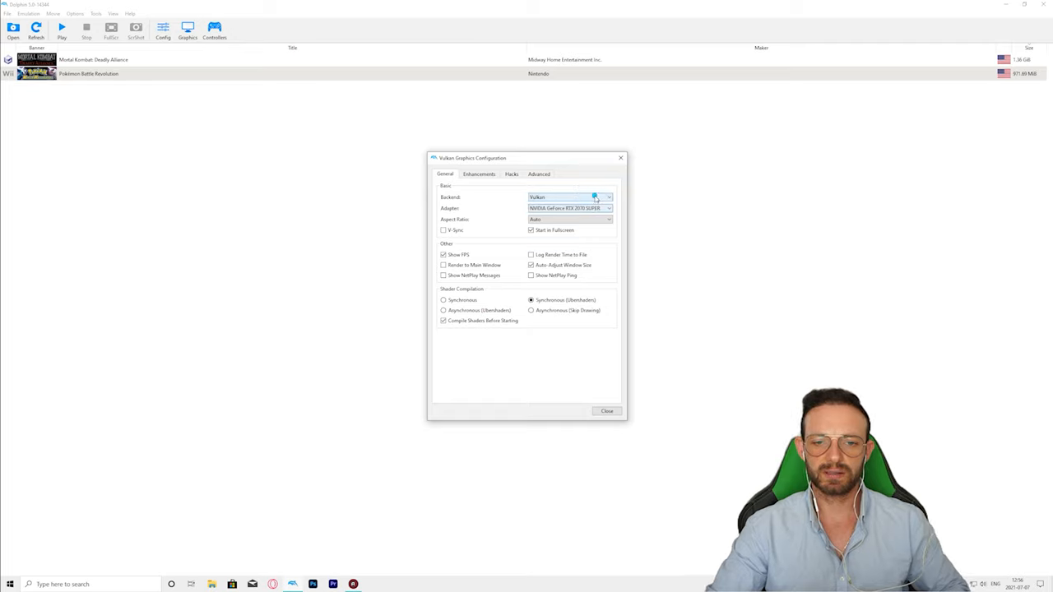
{"action": "left_click", "coordinate": [569, 197]}
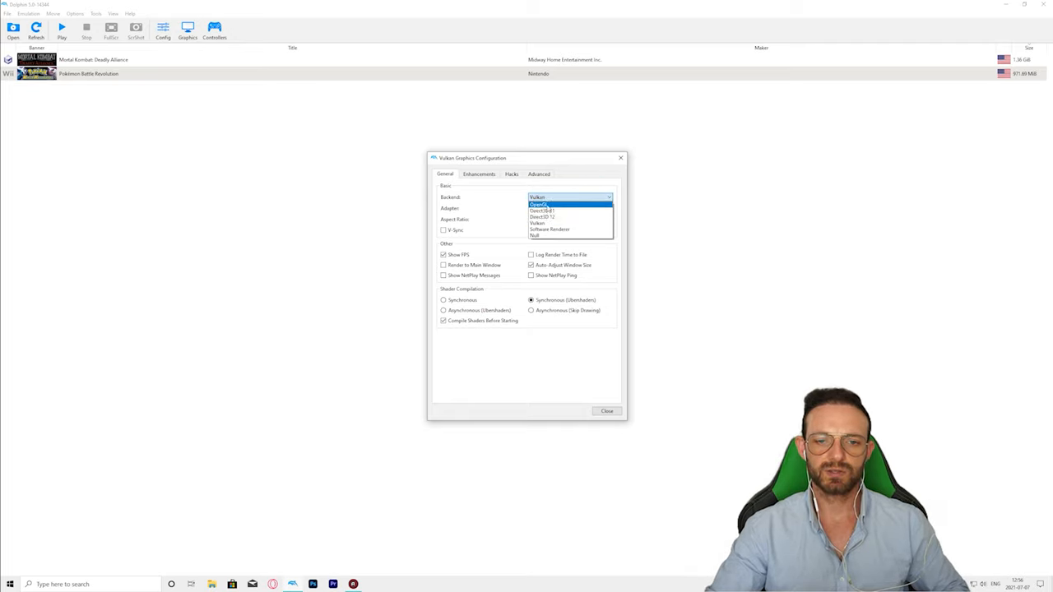
{"action": "left_click", "coordinate": [540, 223]}
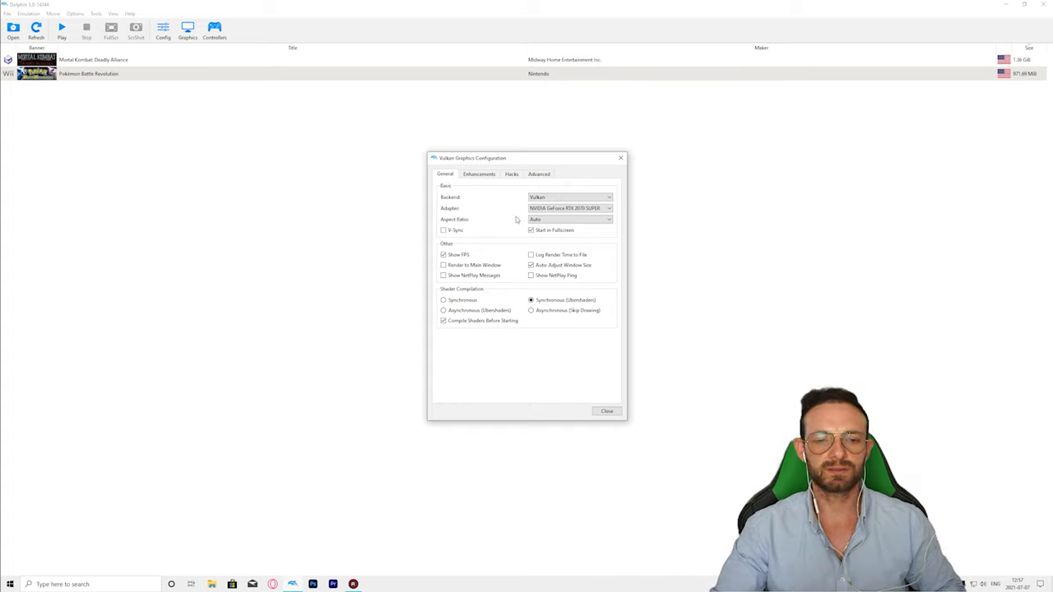
{"action": "mouse_move", "coordinate": [570, 198]}
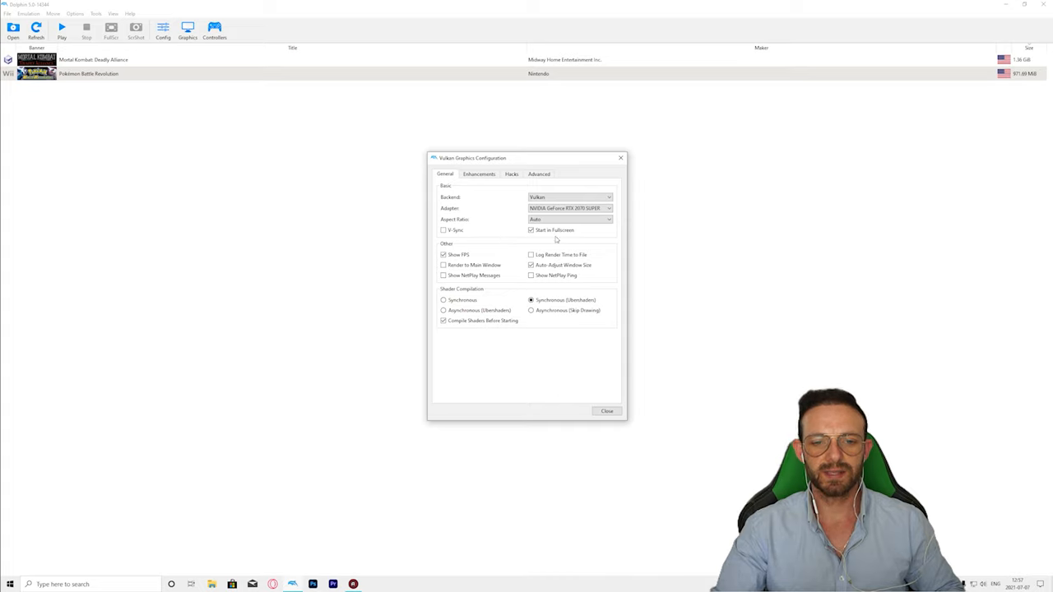
{"action": "mouse_move", "coordinate": [556, 230]}
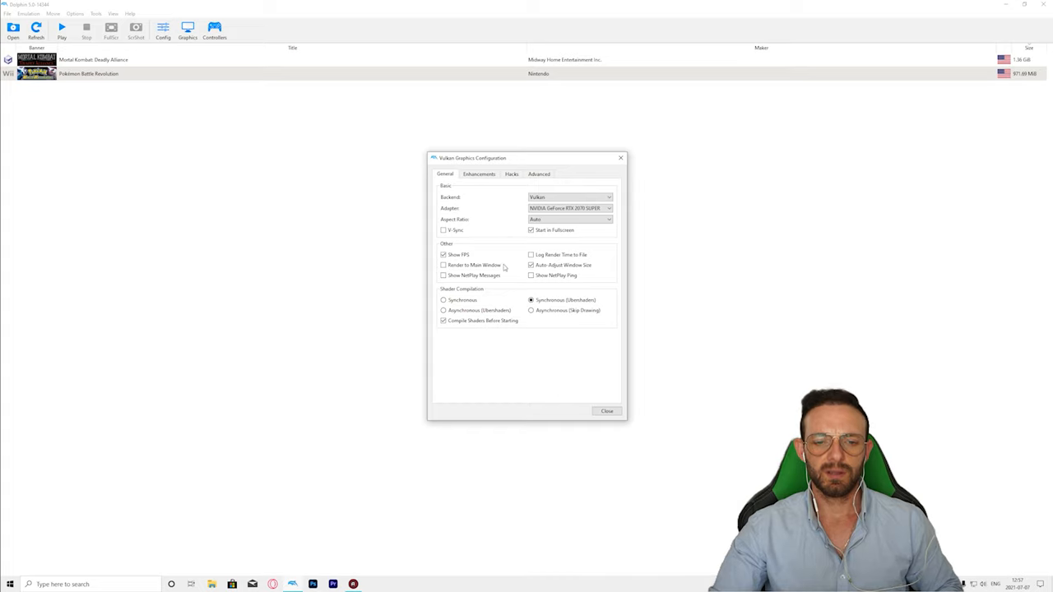
{"action": "mouse_move", "coordinate": [445, 254]}
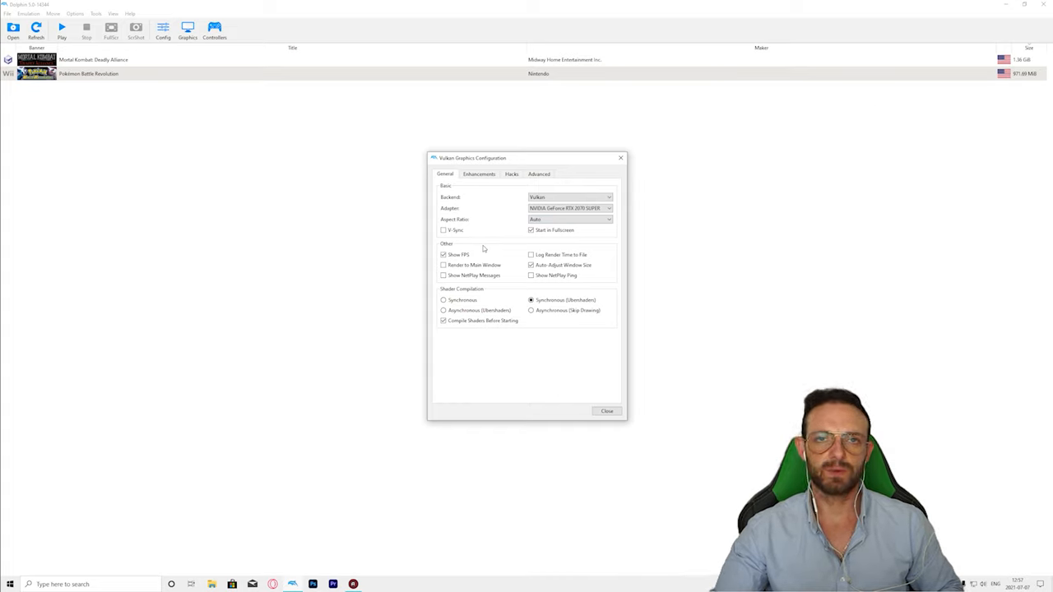
{"action": "mouse_move", "coordinate": [457, 254]}
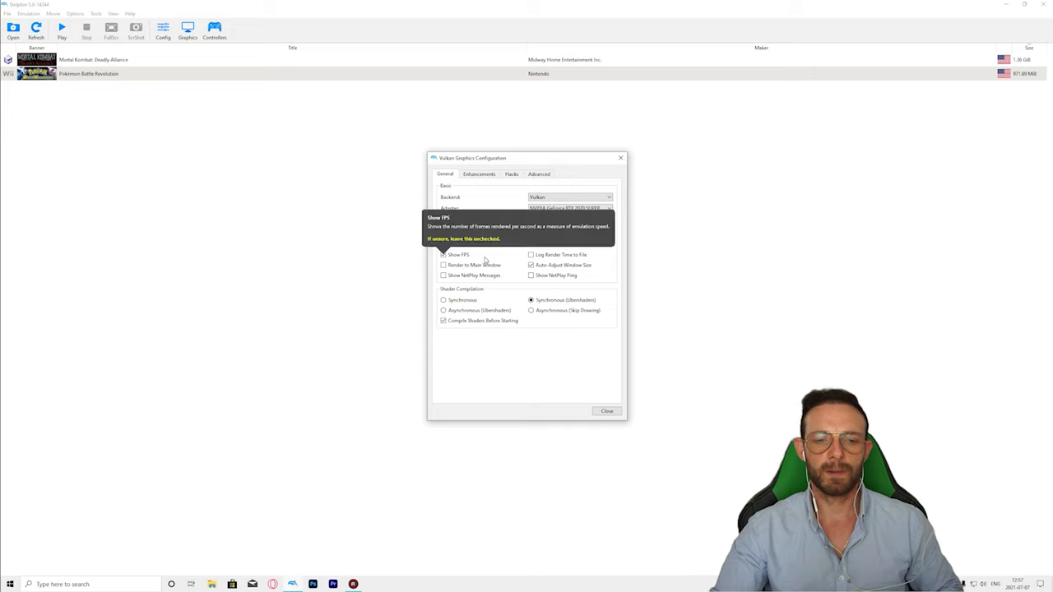
{"action": "mouse_move", "coordinate": [563, 254]}
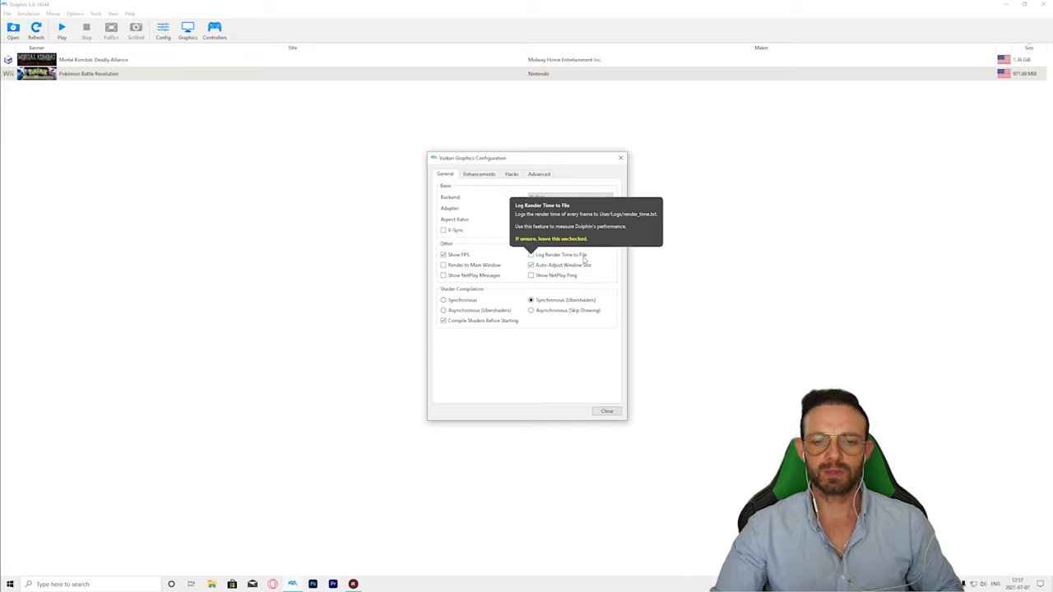
{"action": "mouse_move", "coordinate": [530, 265]}
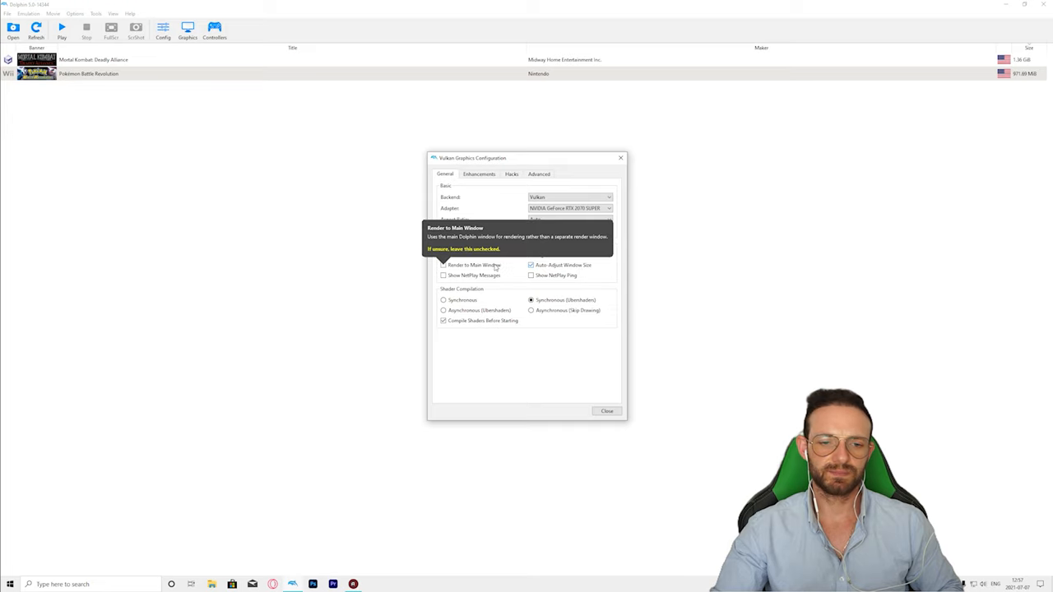
{"action": "mouse_move", "coordinate": [514, 301]}
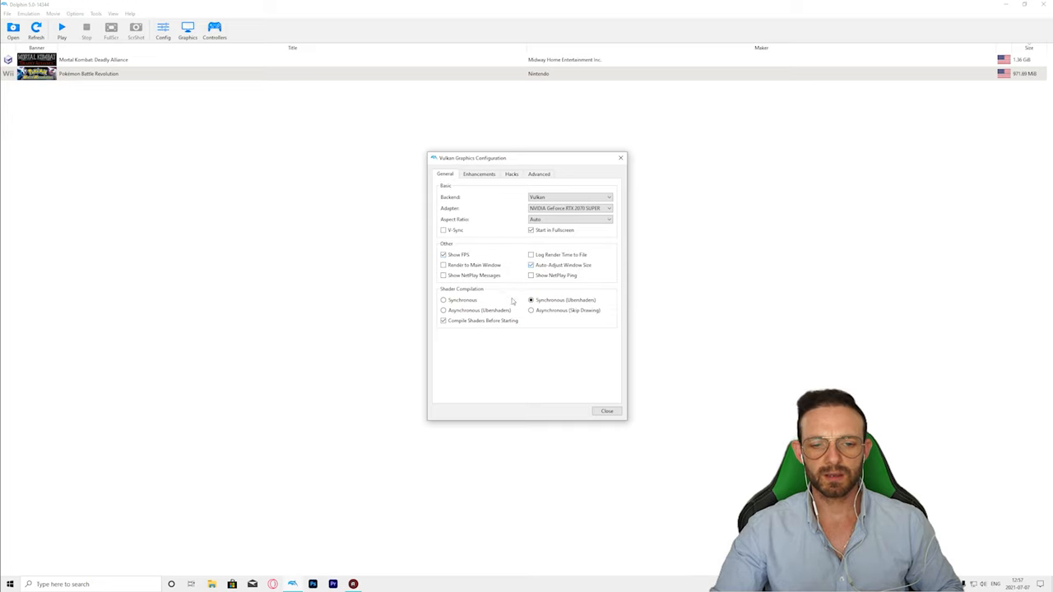
{"action": "mouse_move", "coordinate": [530, 265]}
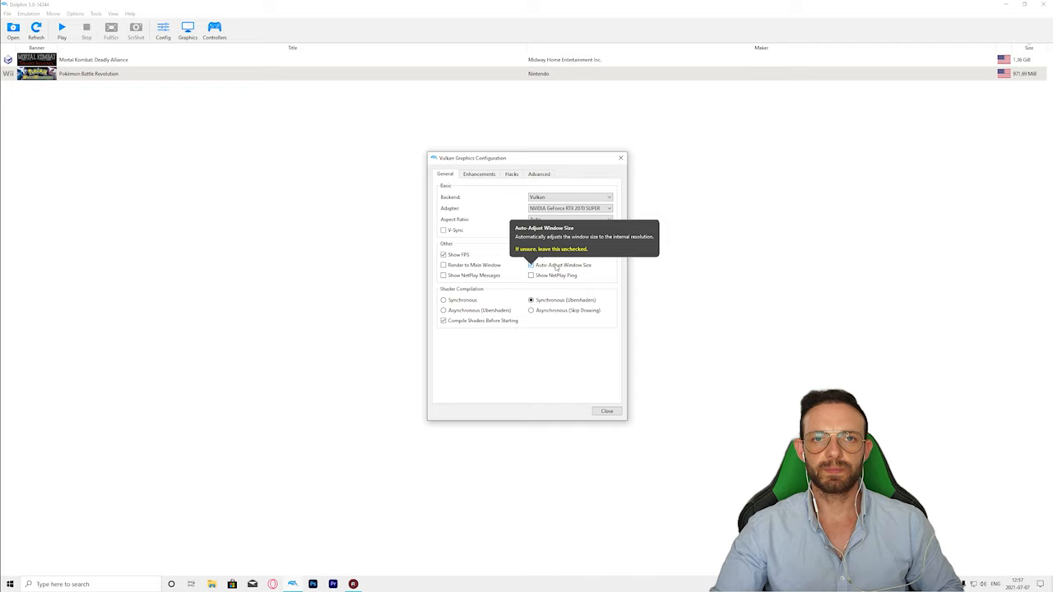
{"action": "left_click", "coordinate": [481, 175]}
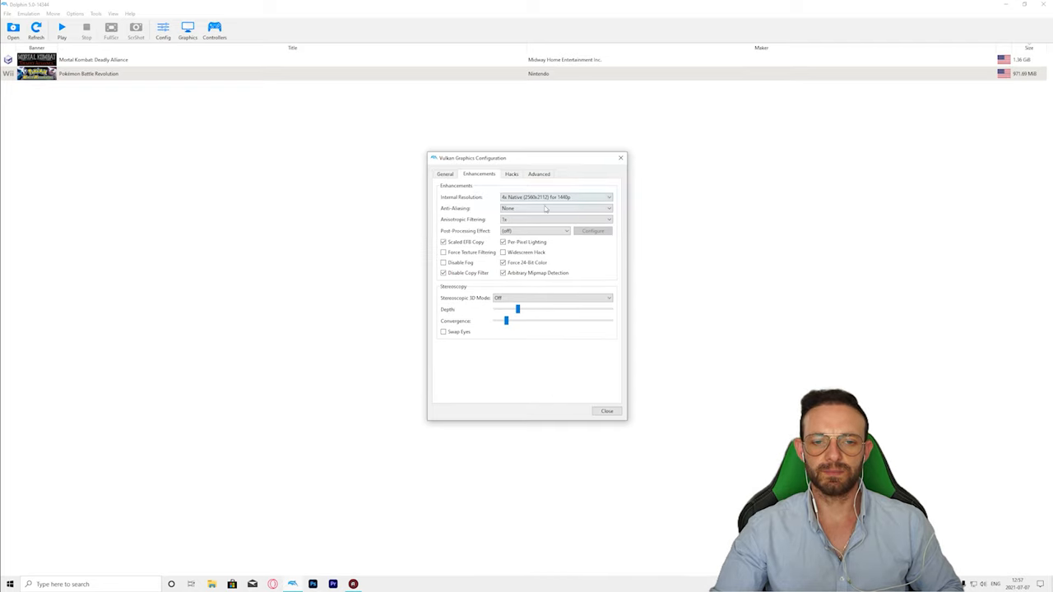
{"action": "mouse_move", "coordinate": [556, 197]}
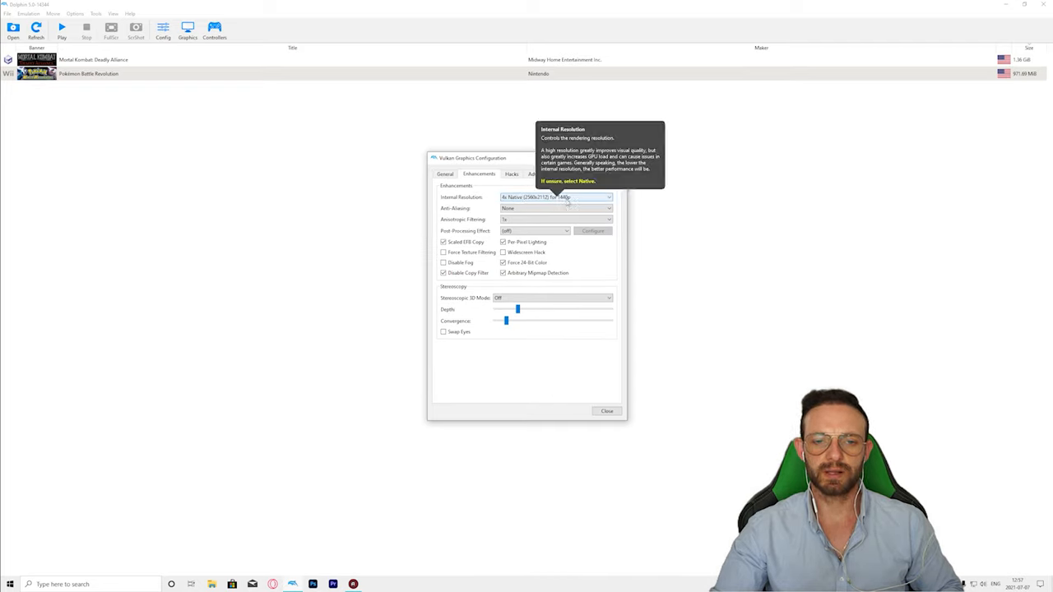
{"action": "left_click", "coordinate": [444, 175]}
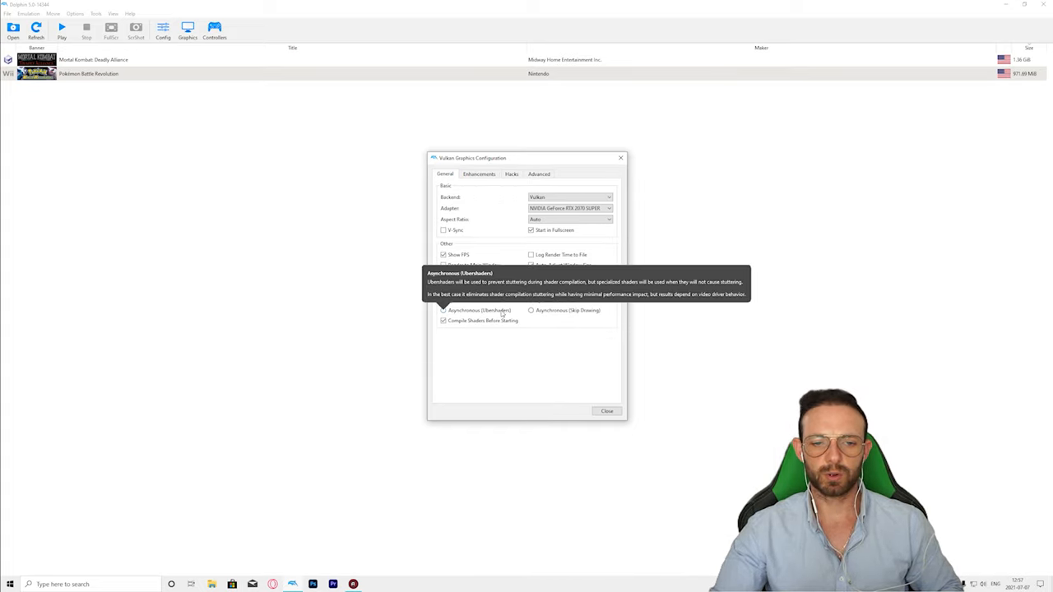
{"action": "left_click", "coordinate": [532, 300]}
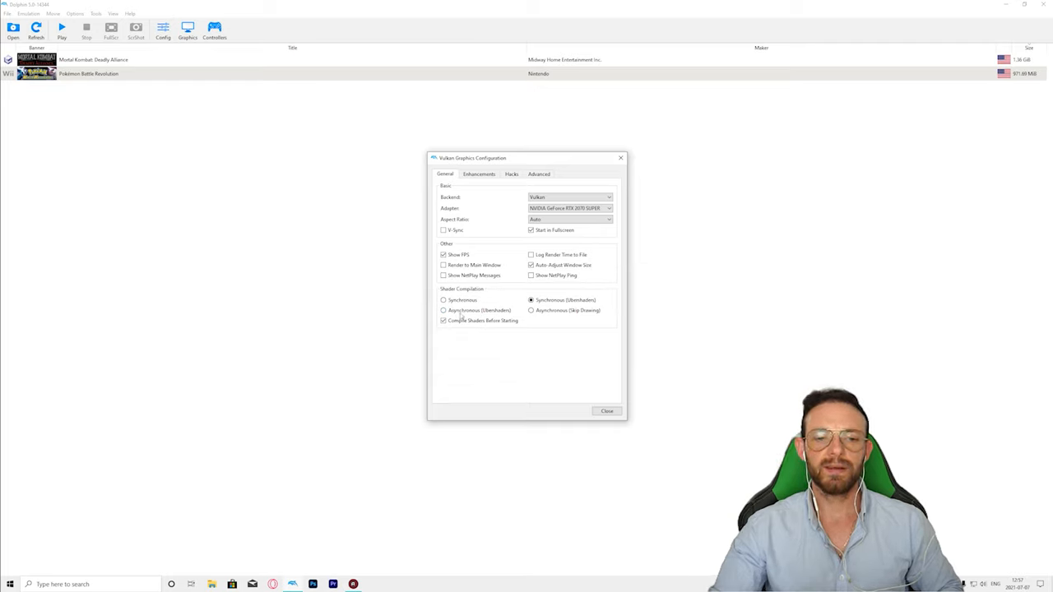
{"action": "mouse_move", "coordinate": [546, 300]}
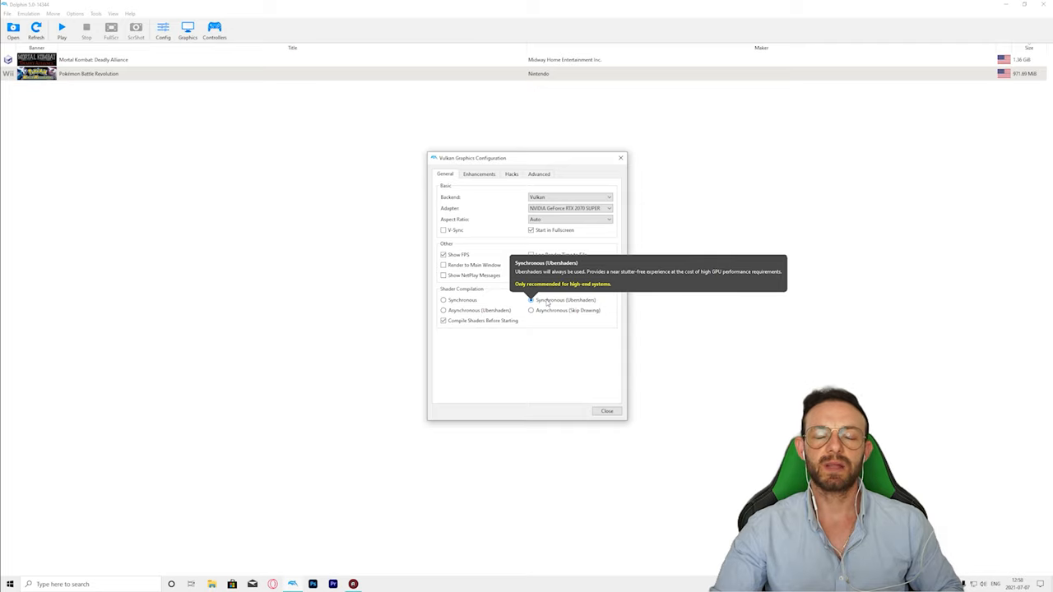
{"action": "left_click", "coordinate": [530, 299]}
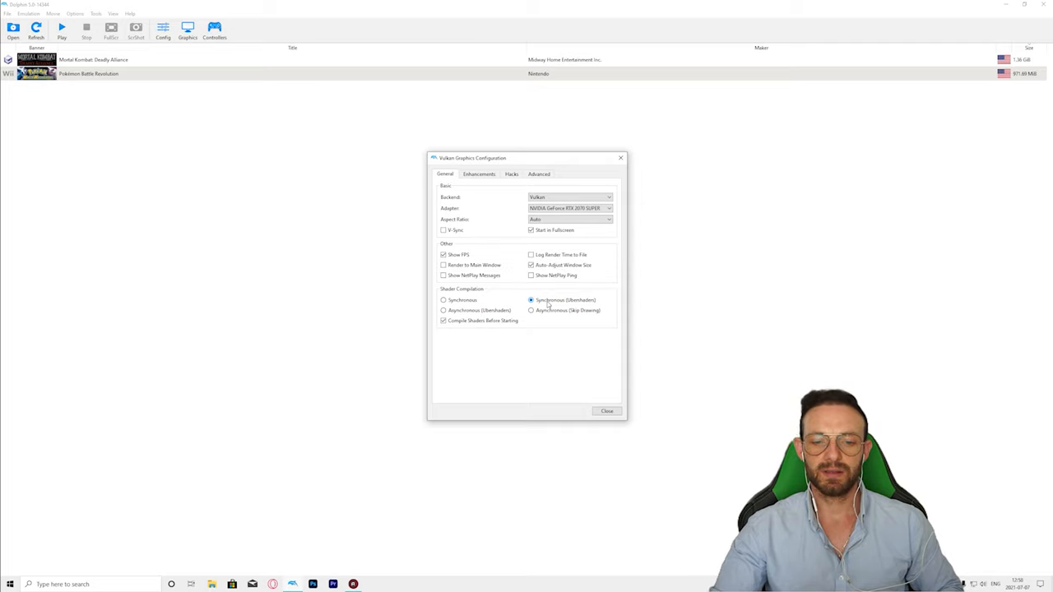
{"action": "mouse_move", "coordinate": [532, 300]}
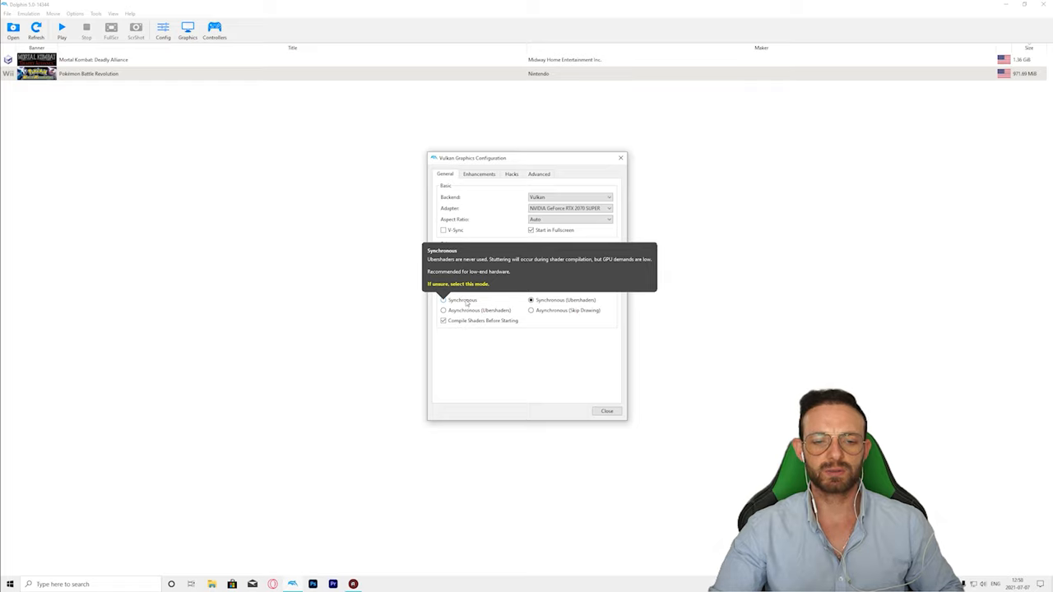
{"action": "mouse_move", "coordinate": [477, 316]}
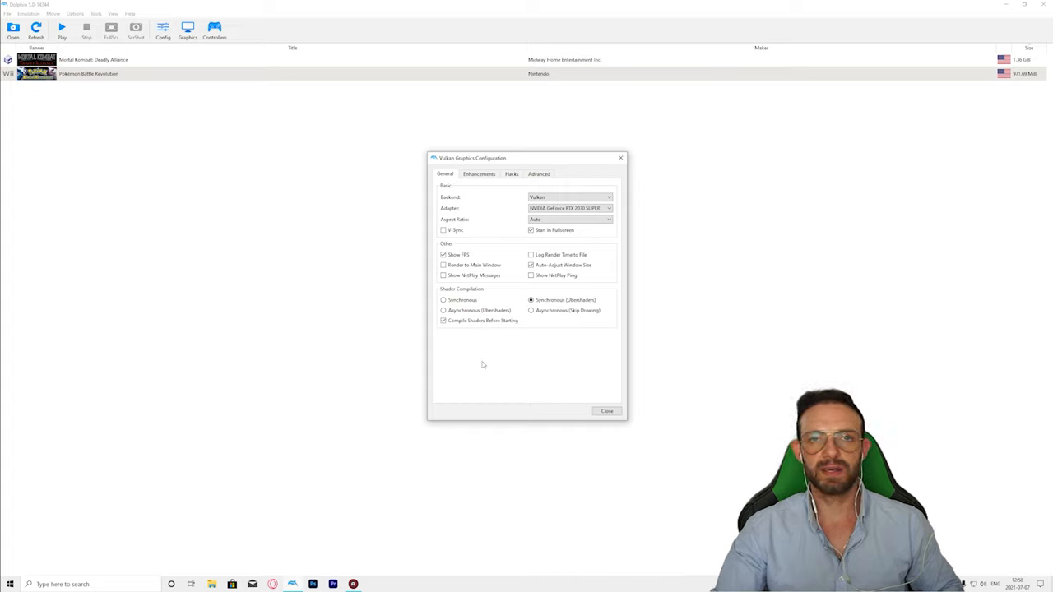
{"action": "mouse_move", "coordinate": [467, 326]}
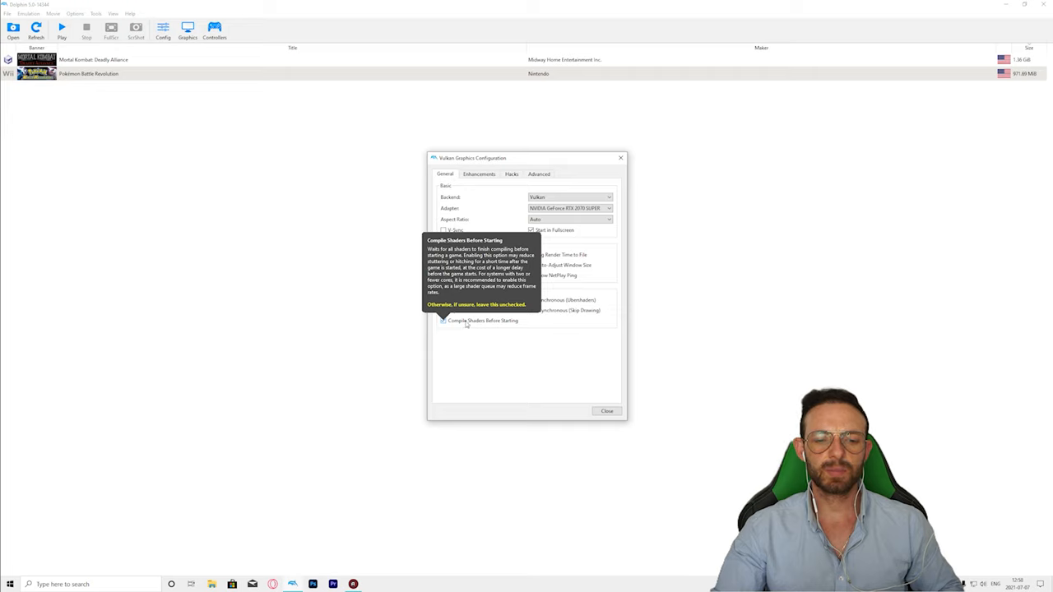
{"action": "mouse_move", "coordinate": [497, 352]}
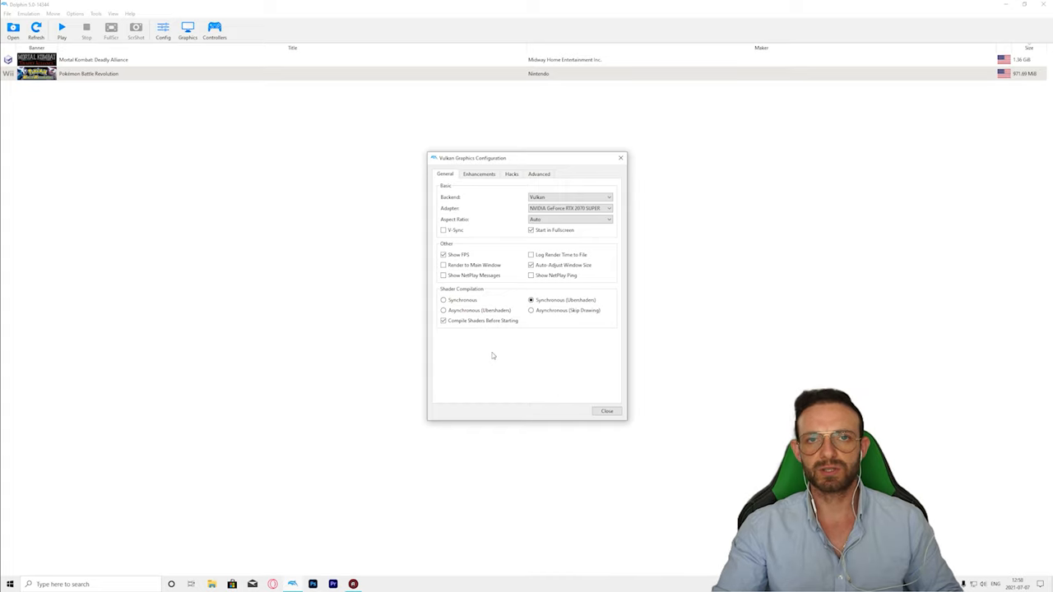
{"action": "mouse_move", "coordinate": [477, 366]}
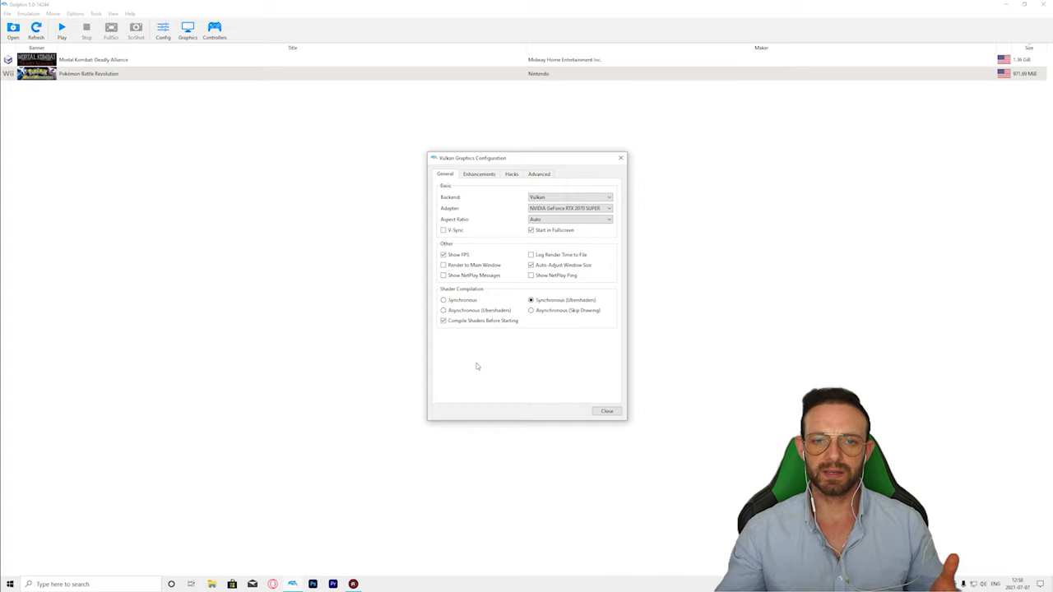
{"action": "mouse_move", "coordinate": [523, 344]}
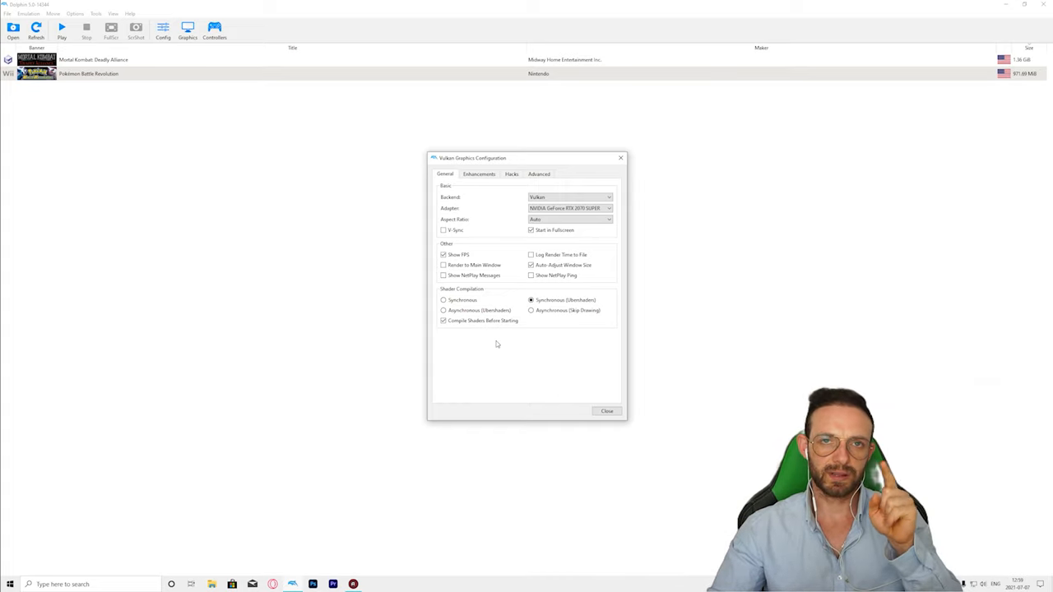
View the Enhancements settings and browse the Internal Resolution choices without changing it.
{"action": "left_click", "coordinate": [478, 175]}
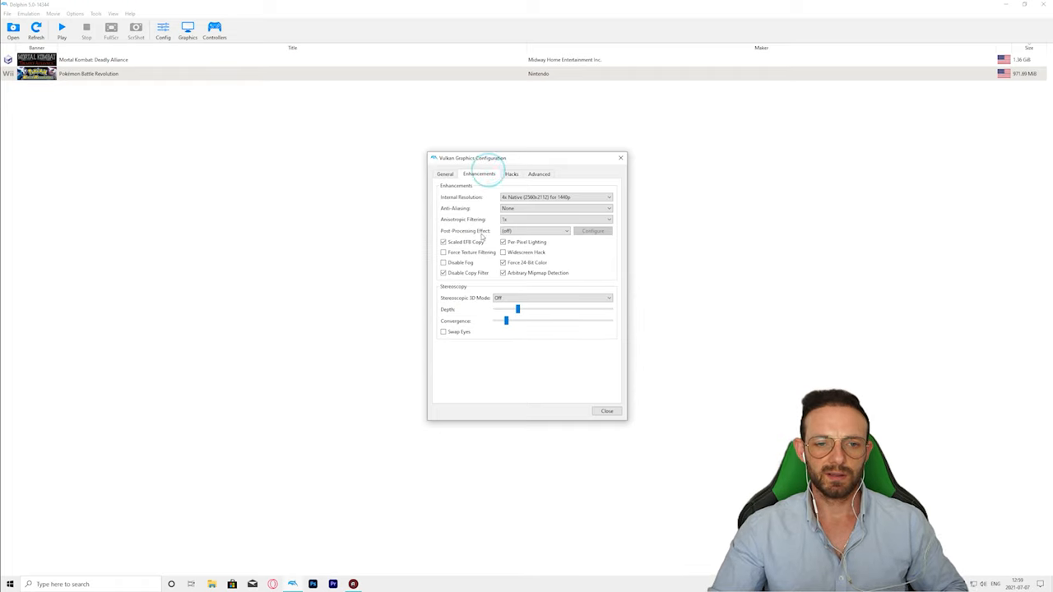
{"action": "left_click", "coordinate": [608, 198]}
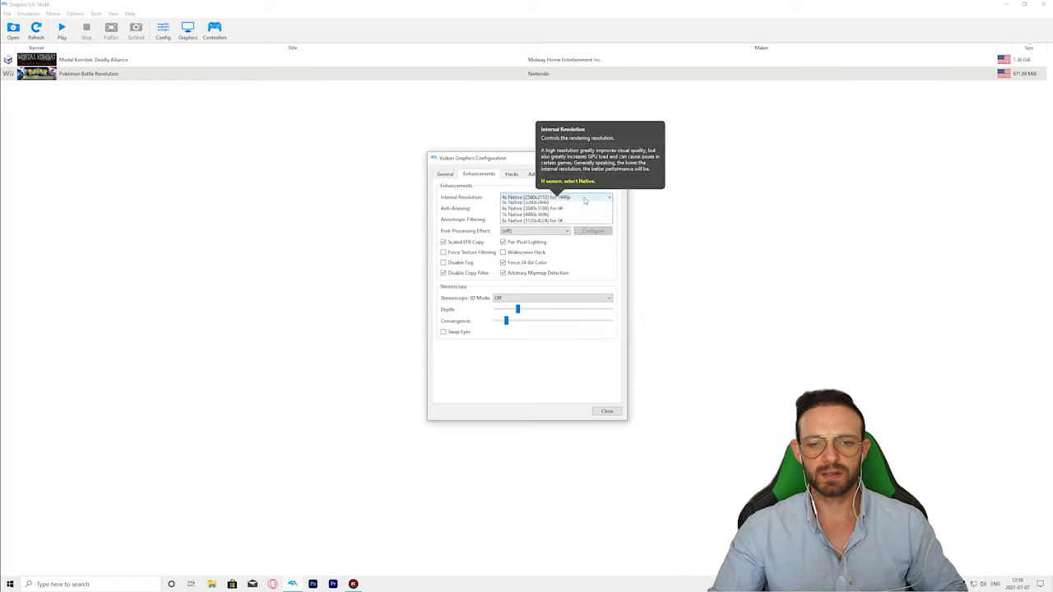
{"action": "left_click", "coordinate": [568, 197]}
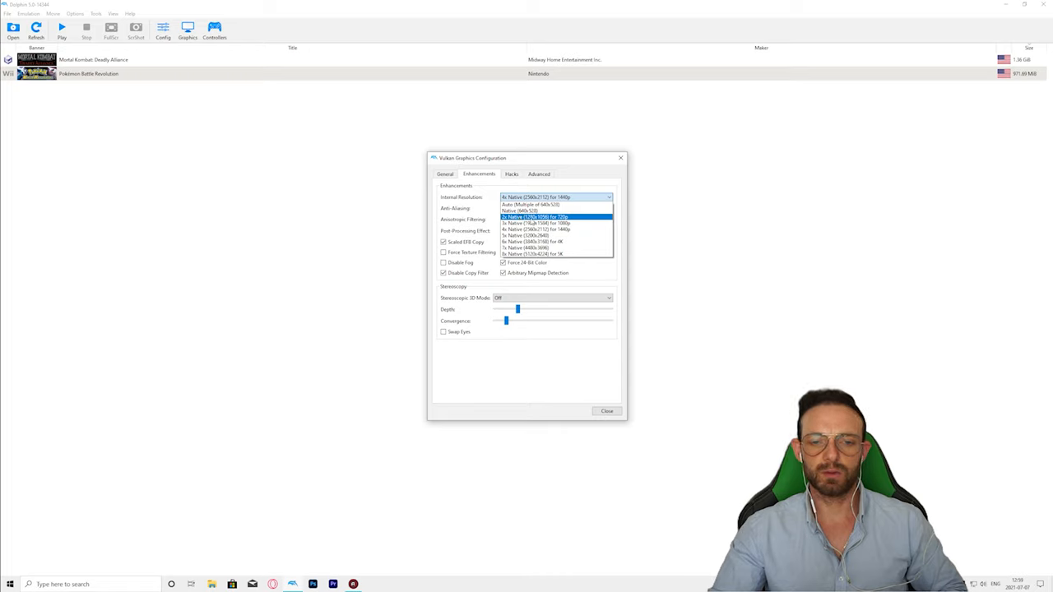
{"action": "mouse_move", "coordinate": [535, 224]}
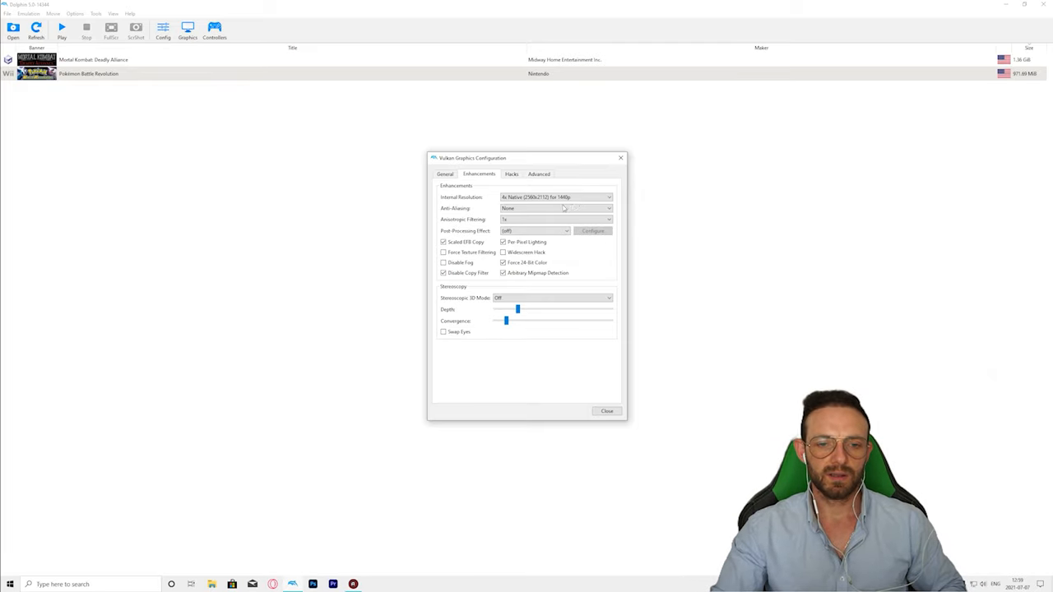
{"action": "mouse_move", "coordinate": [557, 207]}
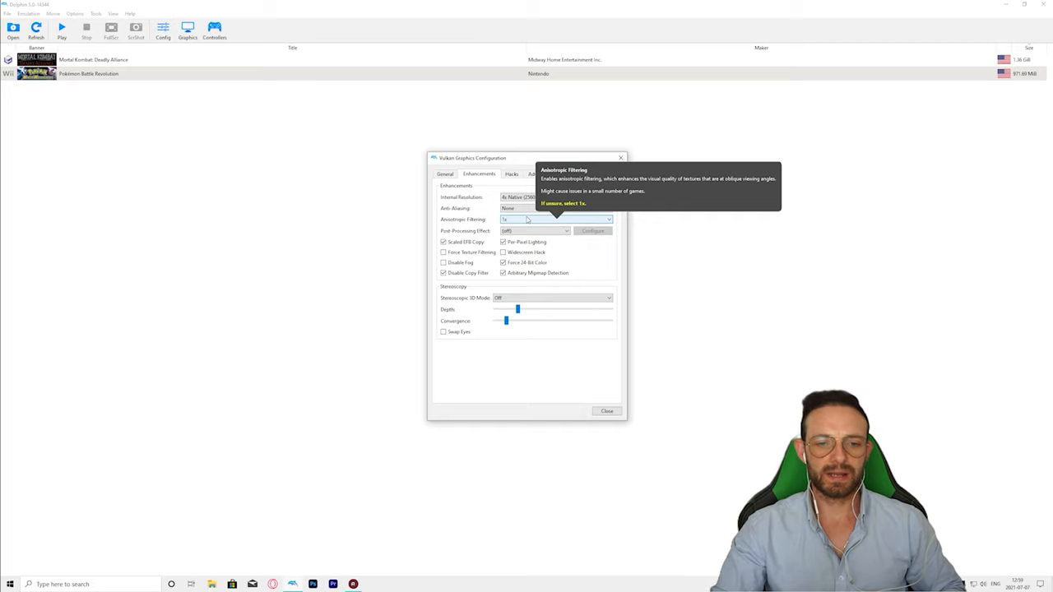
{"action": "left_click", "coordinate": [556, 219]}
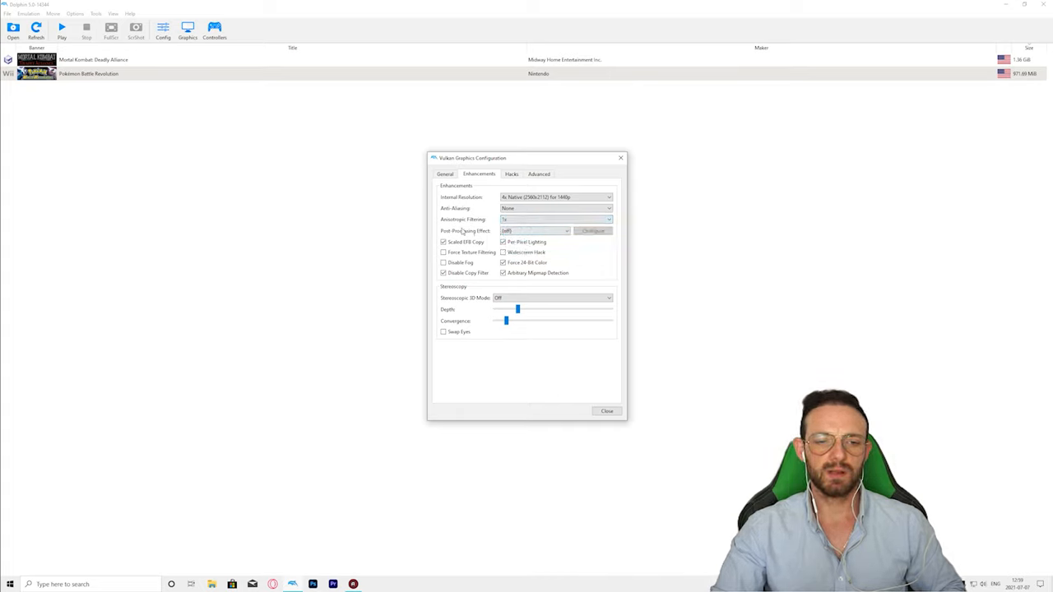
{"action": "left_click", "coordinate": [566, 231]}
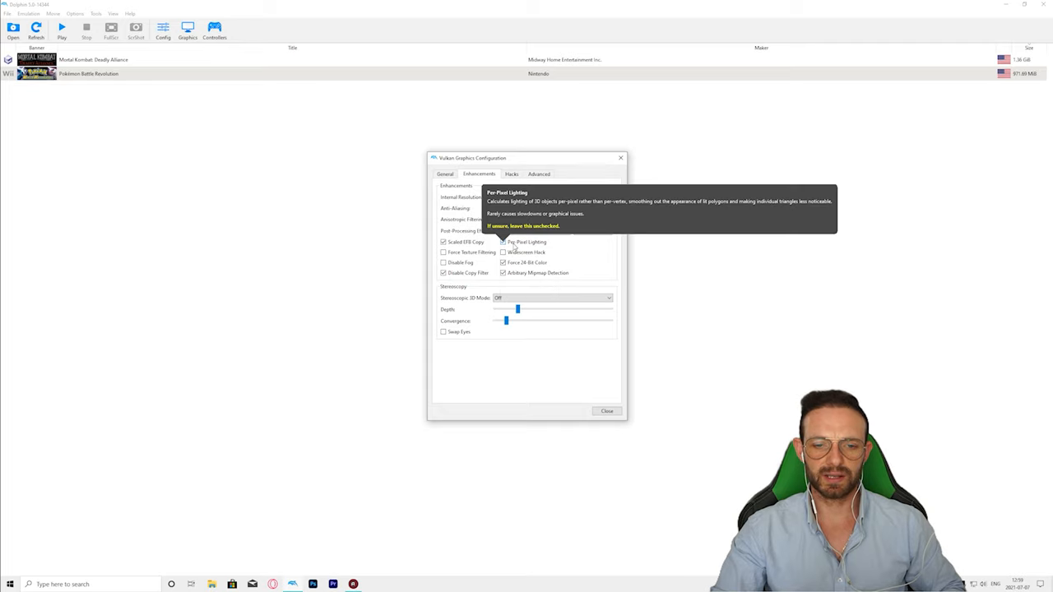
{"action": "mouse_move", "coordinate": [444, 241]}
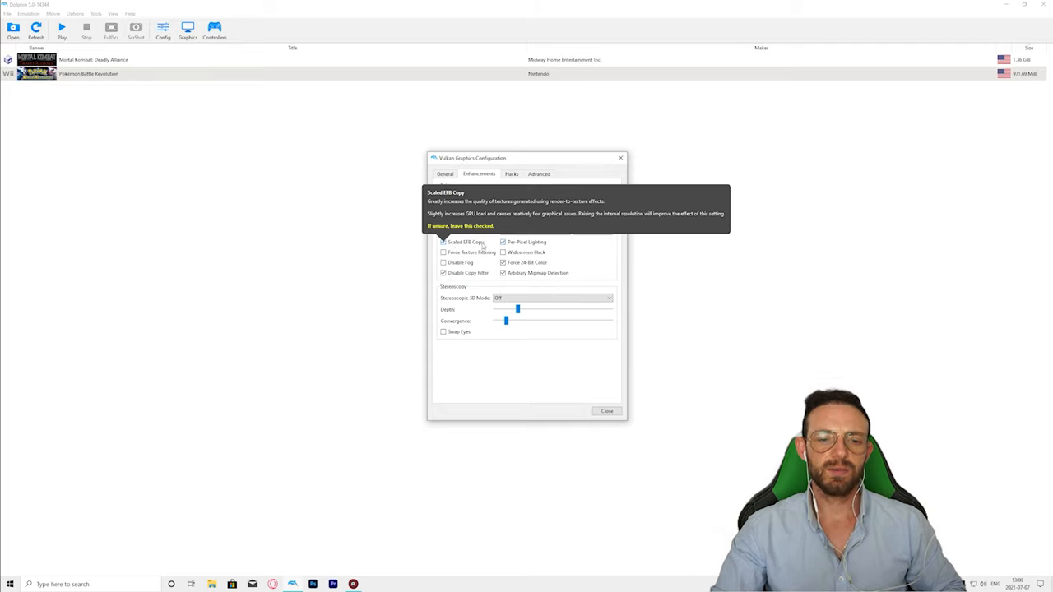
{"action": "mouse_move", "coordinate": [503, 242]}
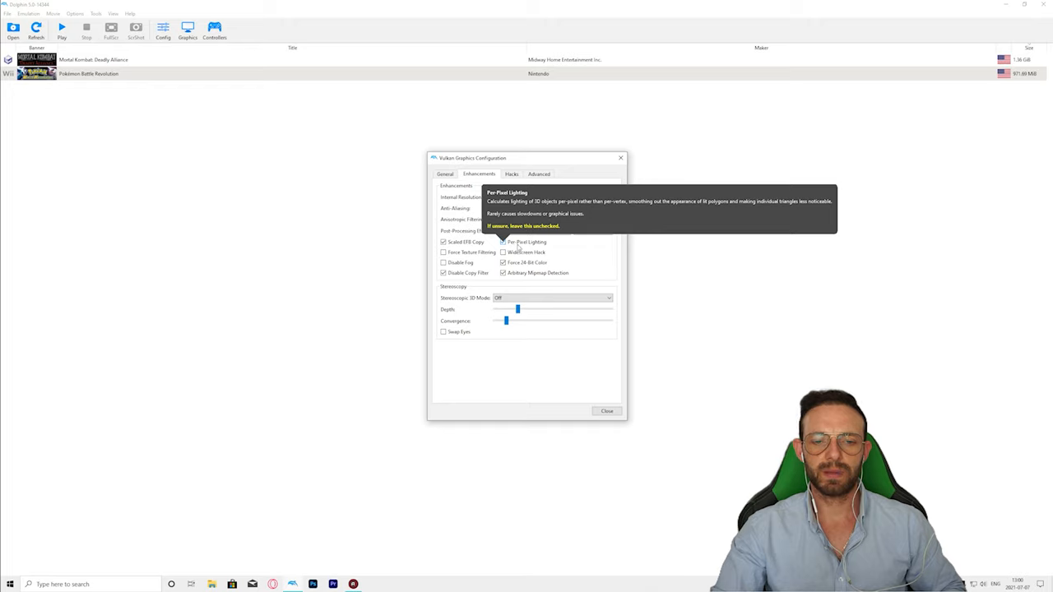
{"action": "mouse_move", "coordinate": [504, 253]}
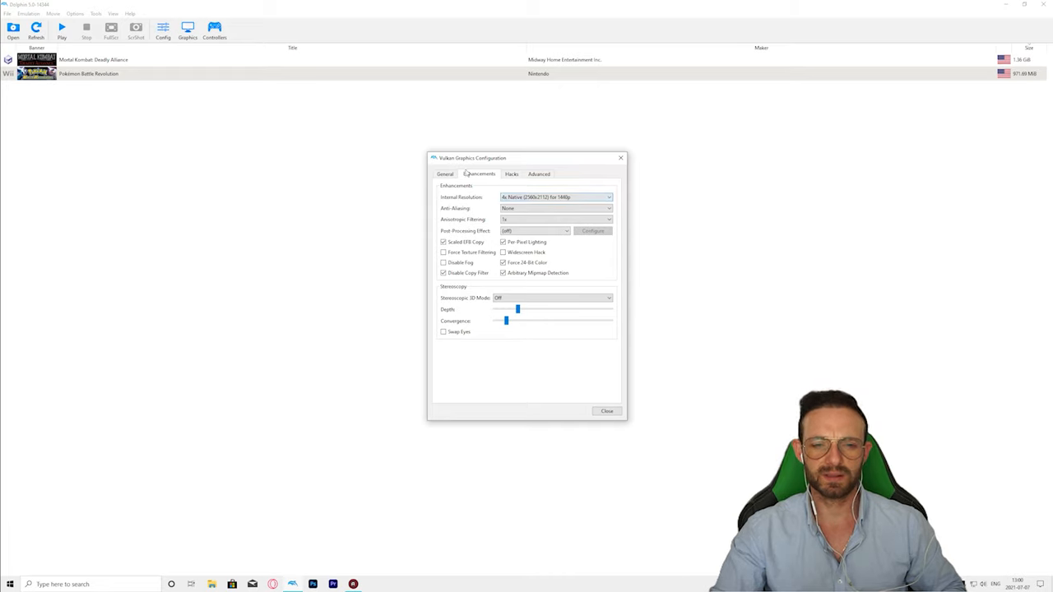
{"action": "left_click", "coordinate": [444, 175]}
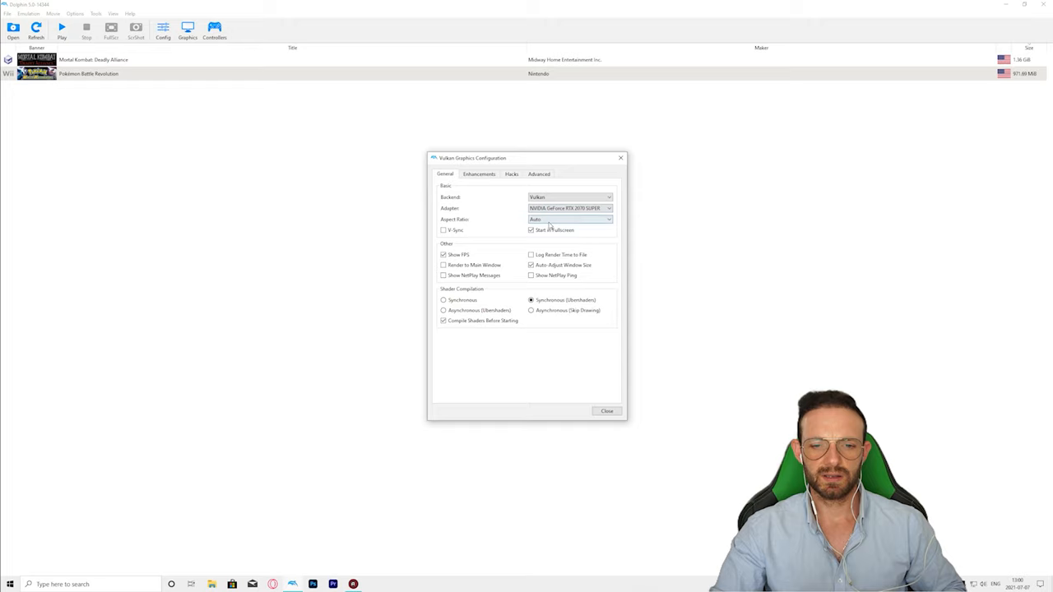
{"action": "left_click", "coordinate": [569, 219]}
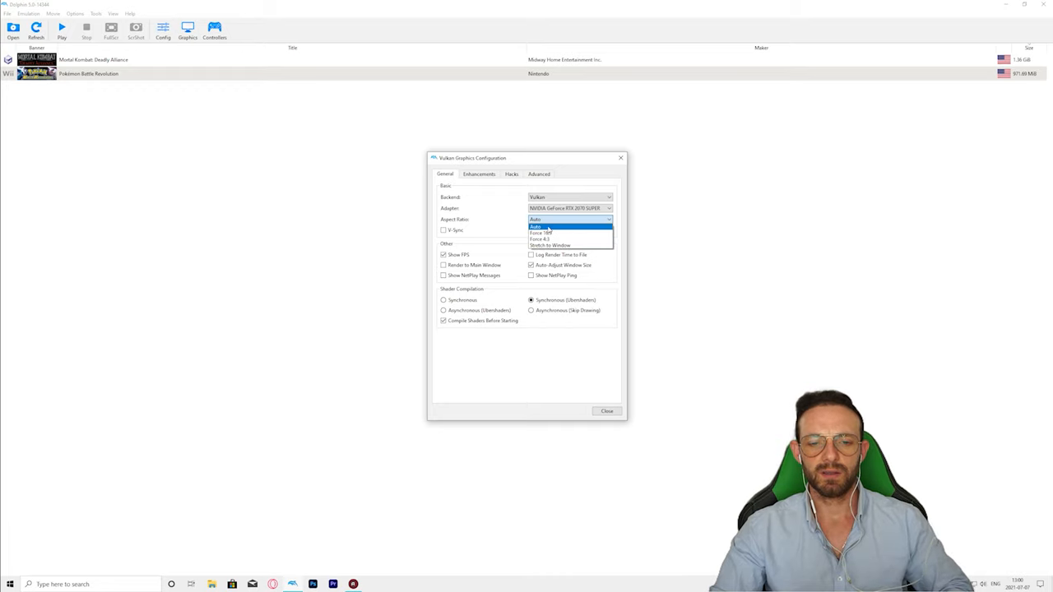
{"action": "left_click", "coordinate": [479, 174]}
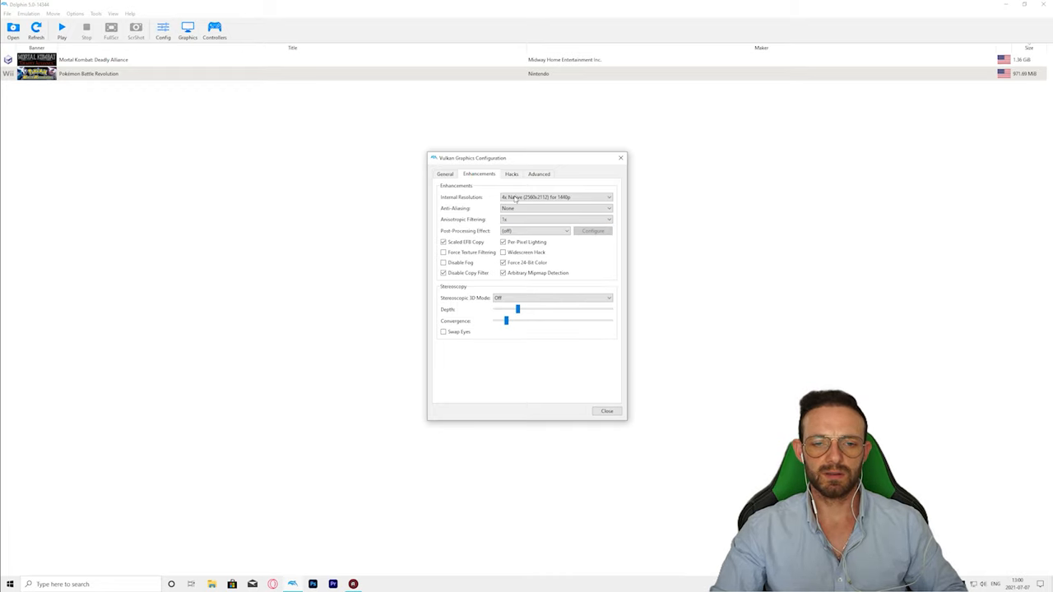
{"action": "mouse_move", "coordinate": [504, 252]}
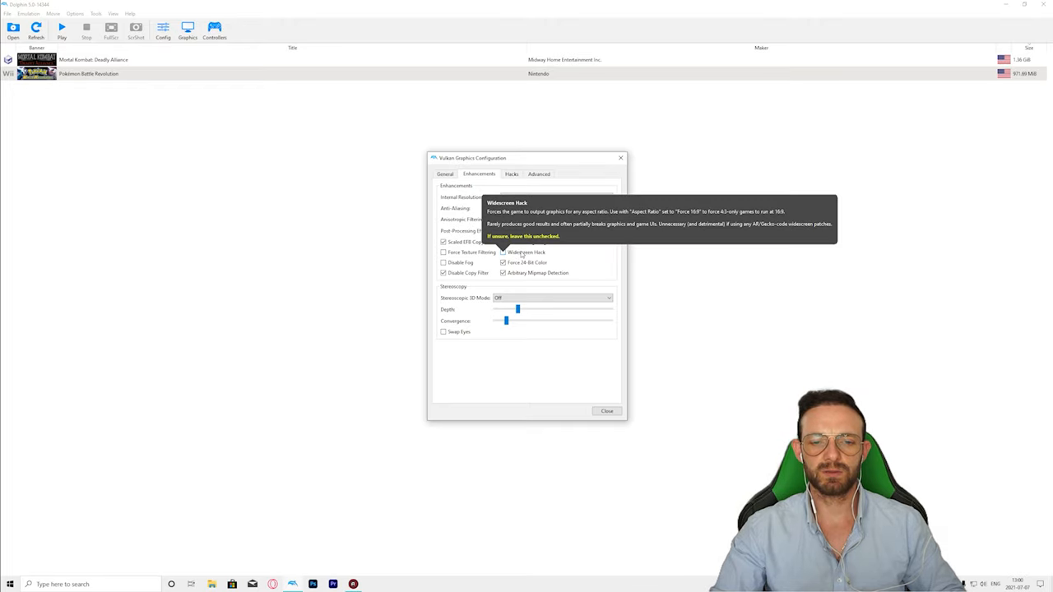
{"action": "mouse_move", "coordinate": [527, 339]}
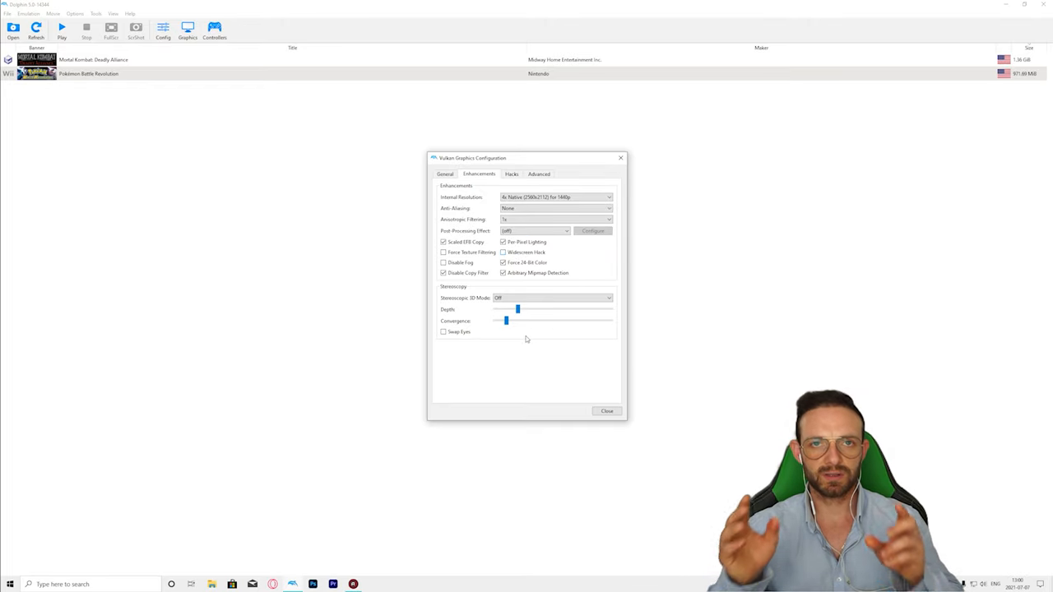
{"action": "mouse_move", "coordinate": [416, 438]}
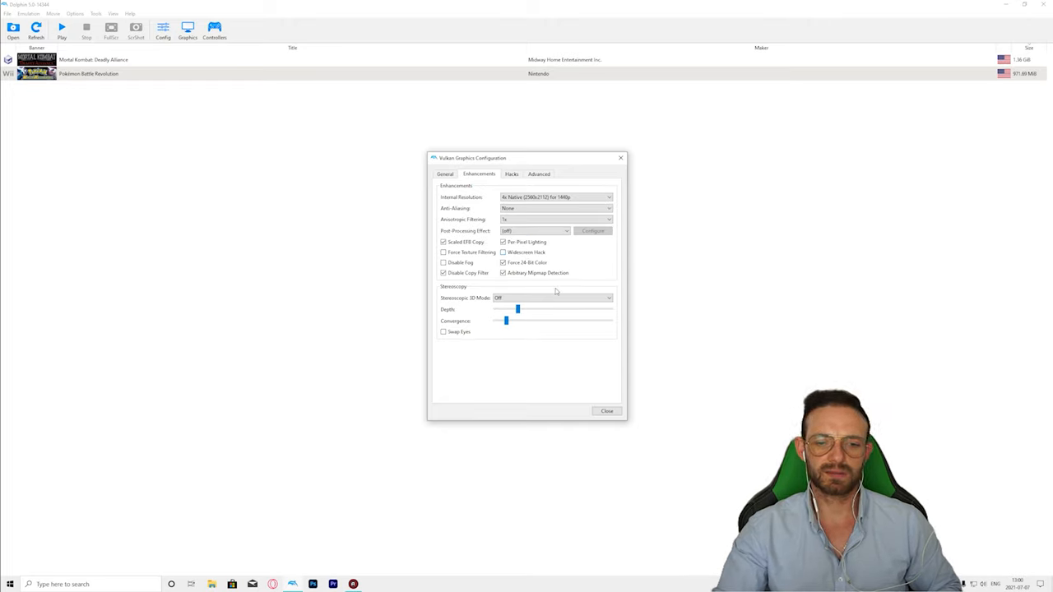
{"action": "mouse_move", "coordinate": [464, 241]}
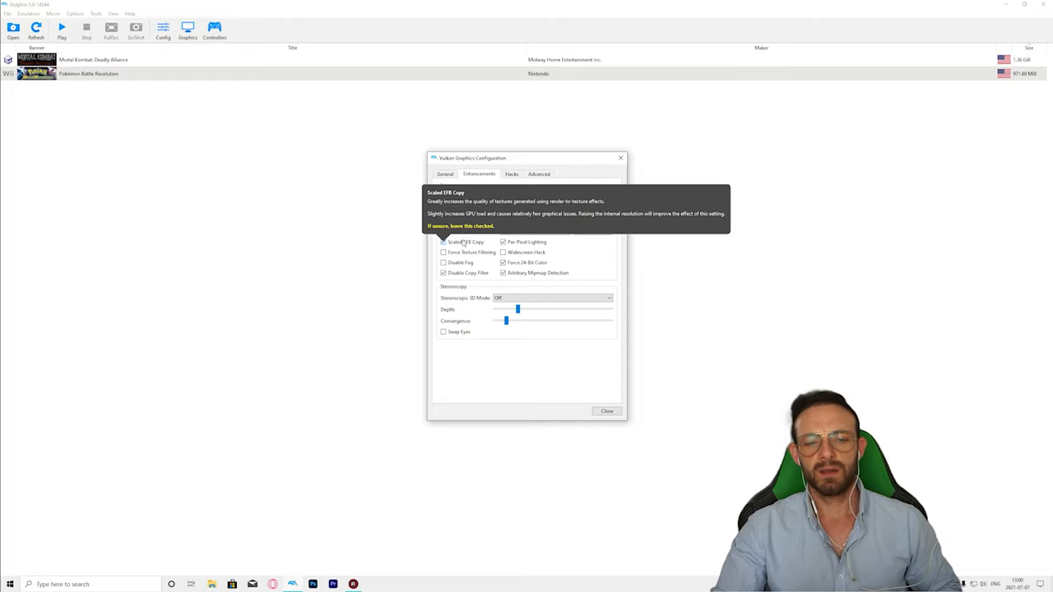
{"action": "mouse_move", "coordinate": [444, 273]}
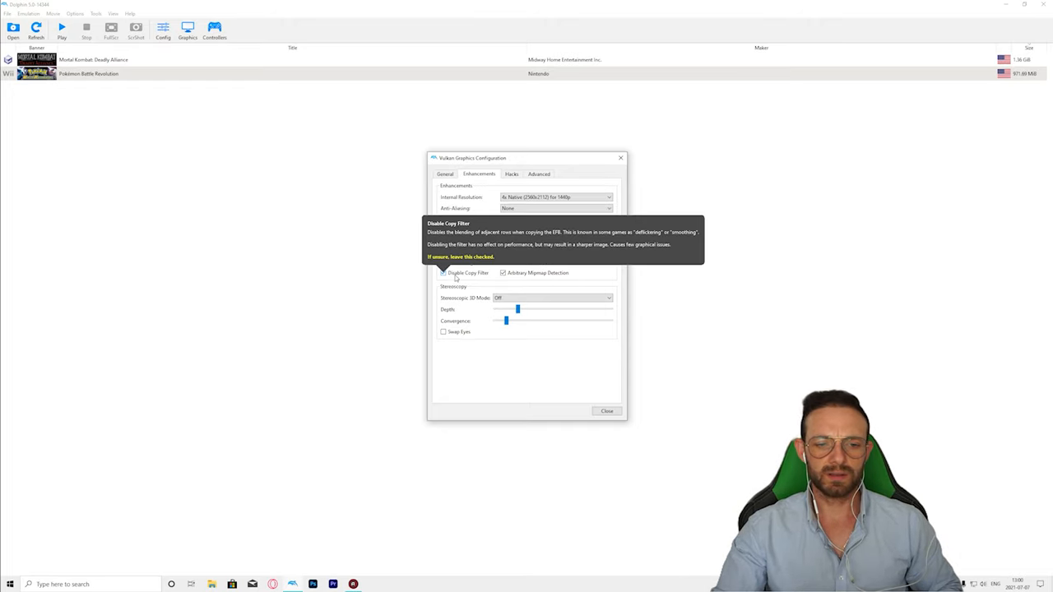
{"action": "mouse_move", "coordinate": [454, 253]}
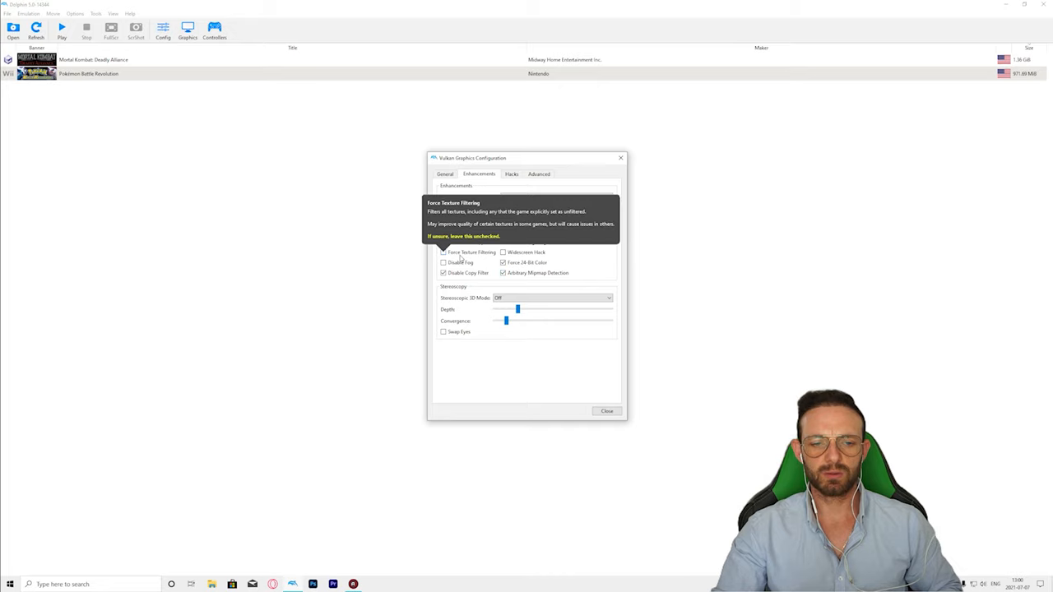
{"action": "mouse_move", "coordinate": [526, 290]}
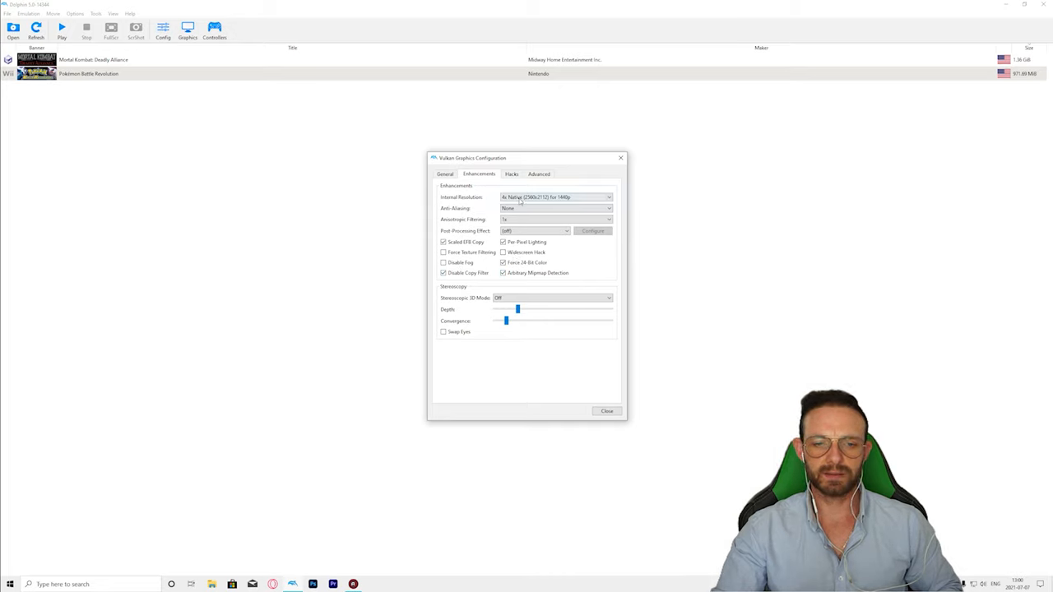
{"action": "left_click", "coordinate": [512, 174]}
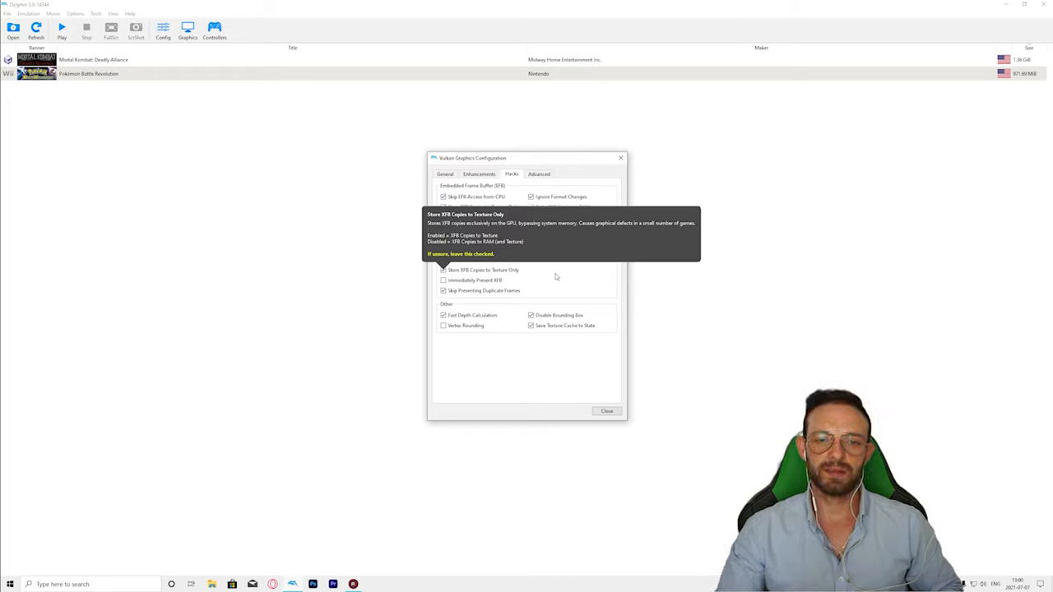
{"action": "mouse_move", "coordinate": [559, 275]}
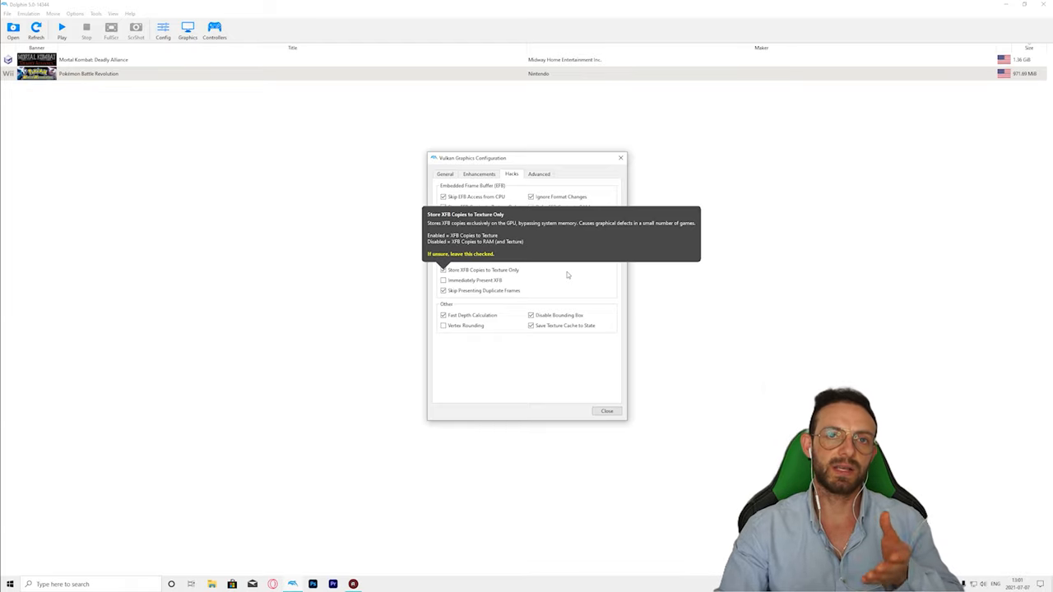
{"action": "mouse_move", "coordinate": [553, 200]}
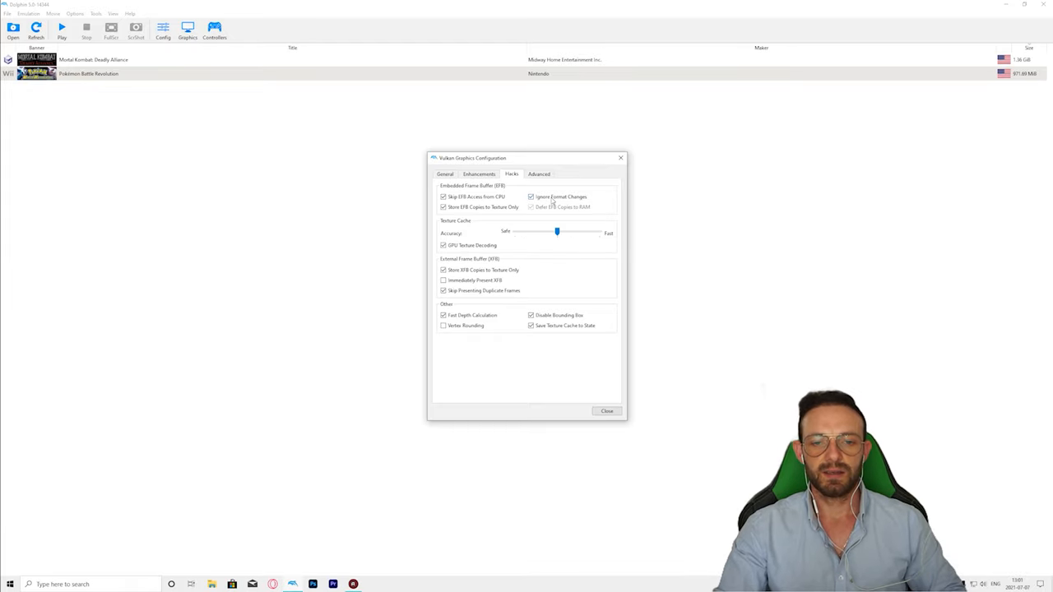
{"action": "mouse_move", "coordinate": [454, 270]}
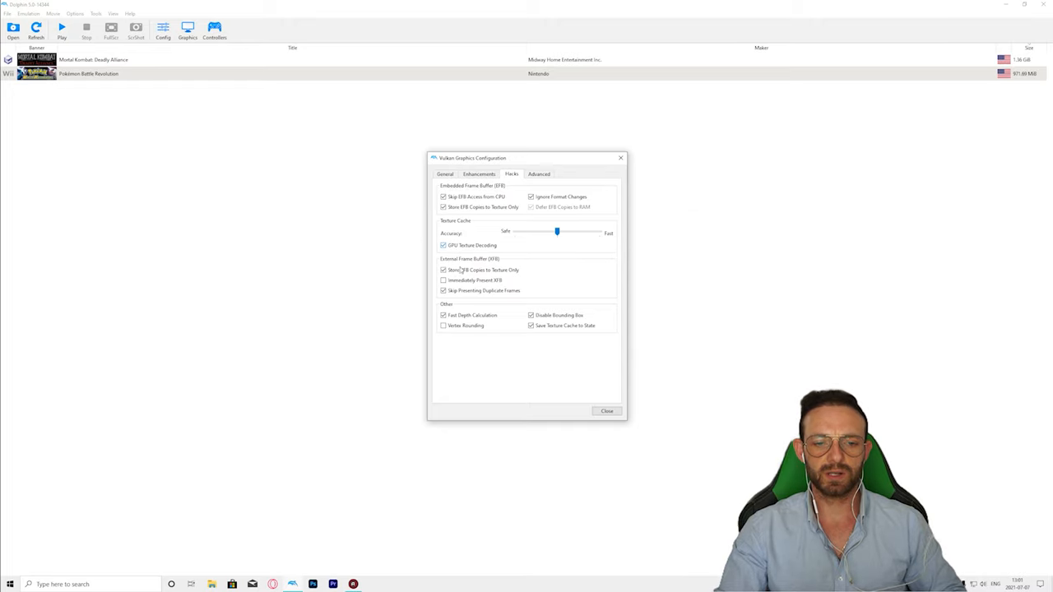
{"action": "mouse_move", "coordinate": [459, 270]}
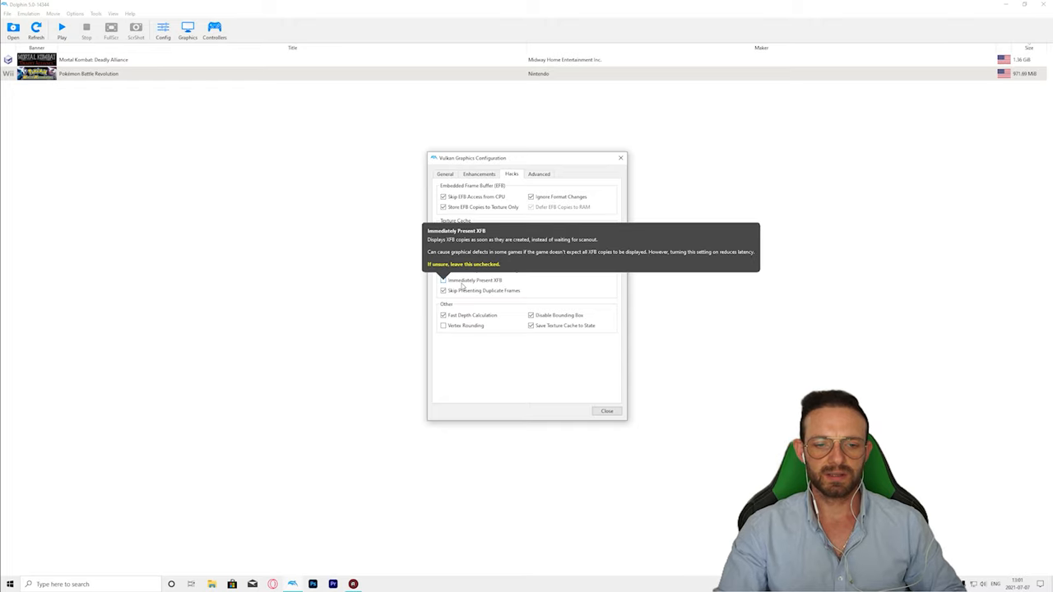
{"action": "mouse_move", "coordinate": [464, 293]}
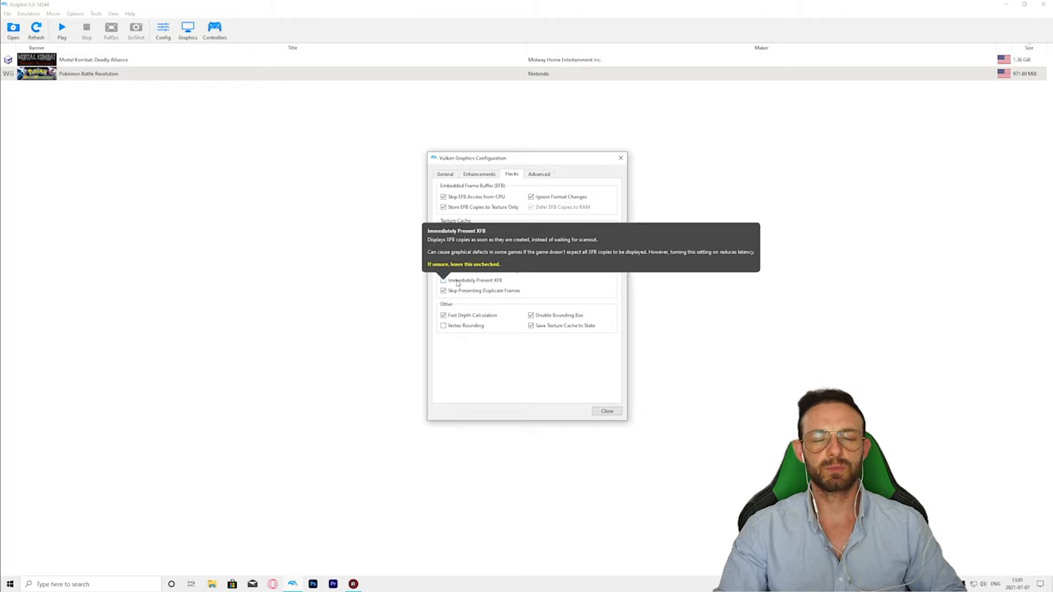
{"action": "mouse_move", "coordinate": [465, 313]}
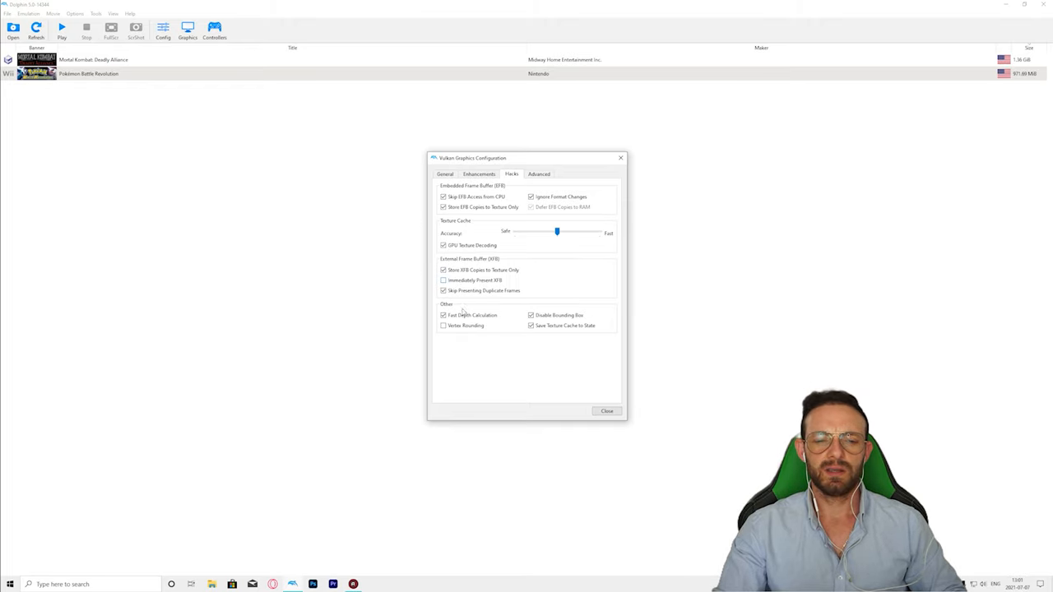
{"action": "mouse_move", "coordinate": [474, 335]}
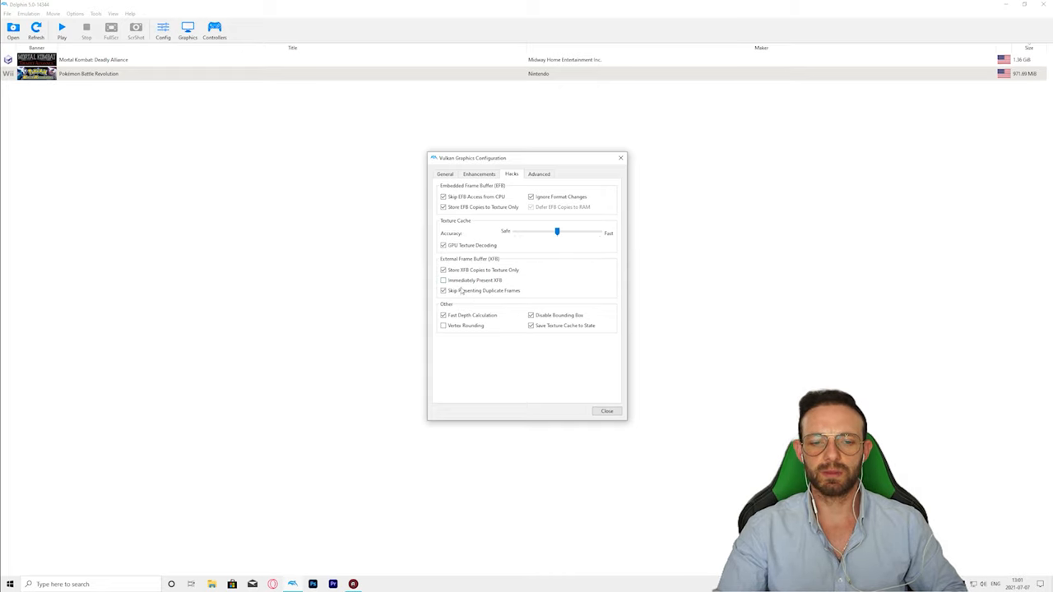
Keep the recommended Hacks options and move on to the Advanced graphics settings.
{"action": "left_click", "coordinate": [444, 290]}
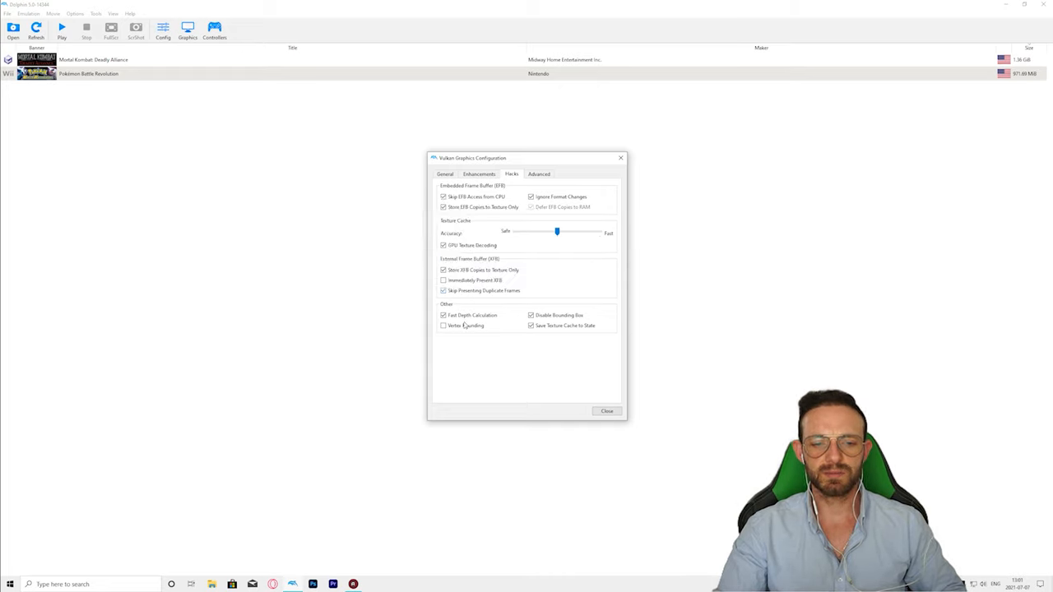
{"action": "mouse_move", "coordinate": [470, 316]}
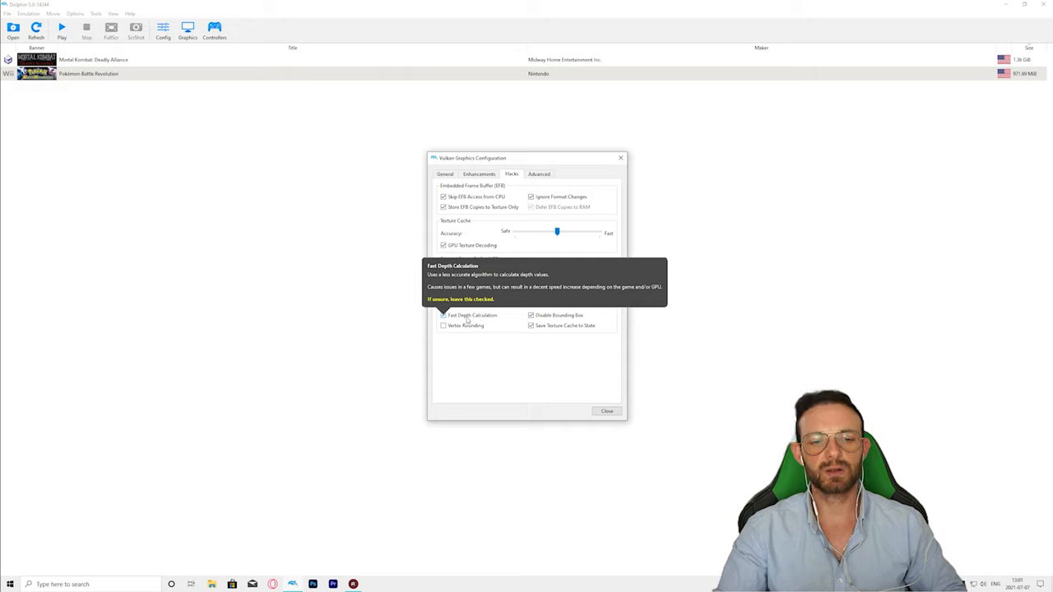
{"action": "mouse_move", "coordinate": [566, 332]}
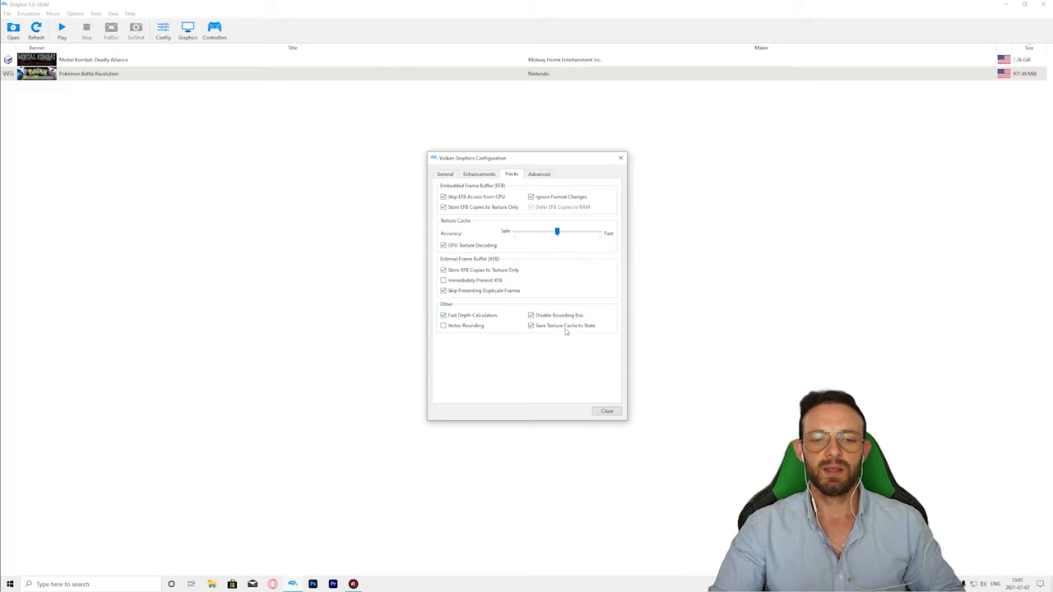
{"action": "mouse_move", "coordinate": [559, 316]}
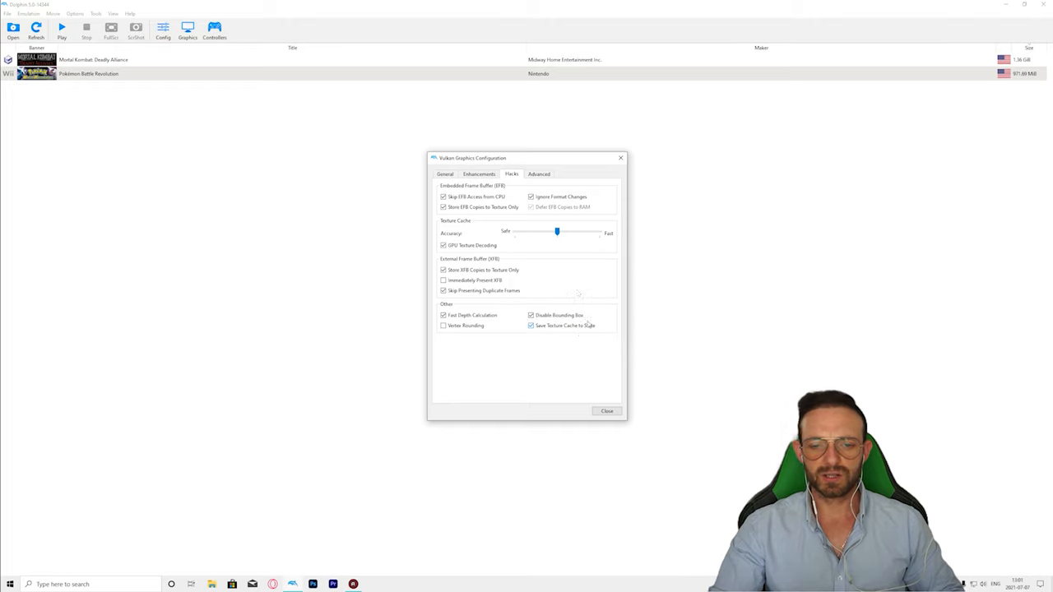
{"action": "left_click", "coordinate": [540, 174]}
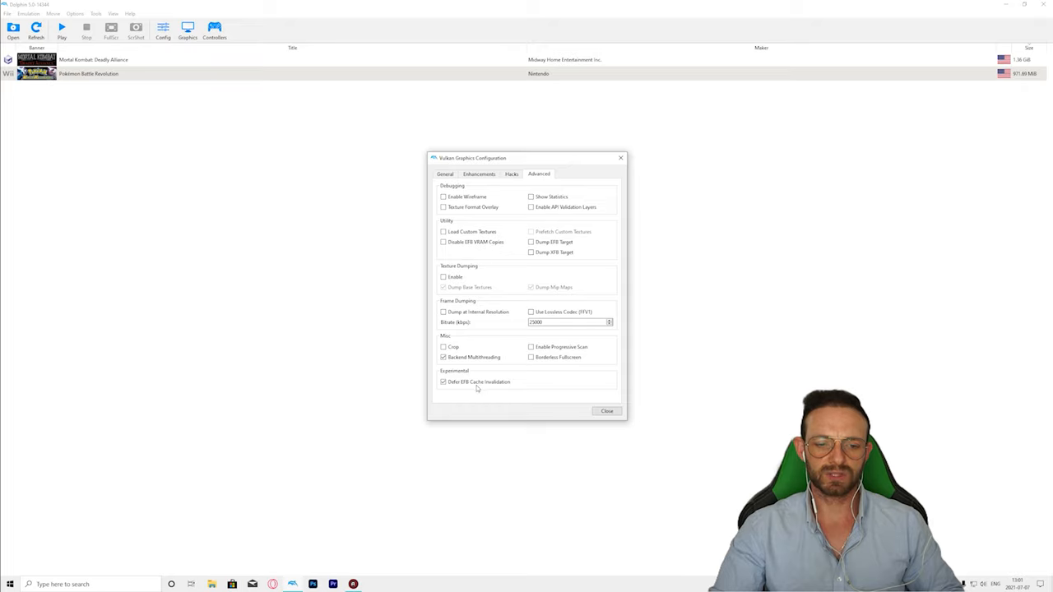
Close the graphics configuration, review the Controller Settings and close them again.
{"action": "left_click", "coordinate": [607, 412]}
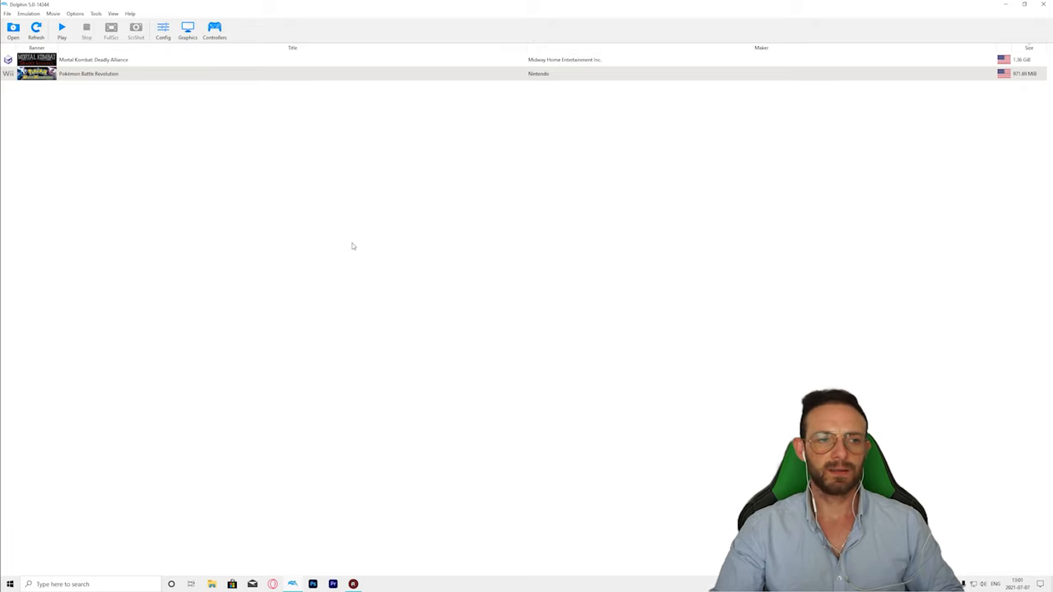
{"action": "mouse_move", "coordinate": [357, 356]}
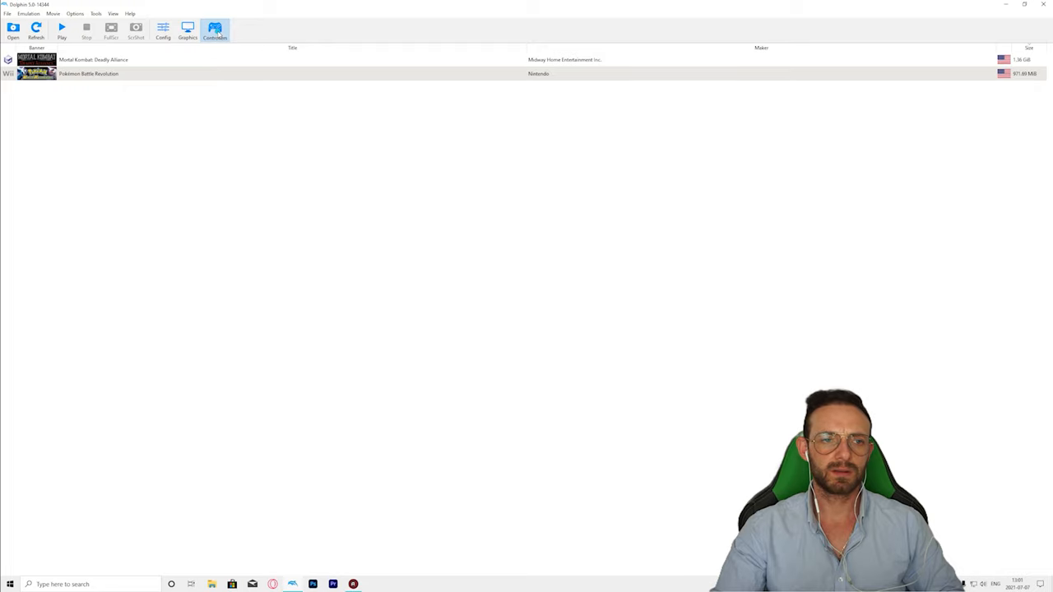
{"action": "left_click", "coordinate": [214, 31]}
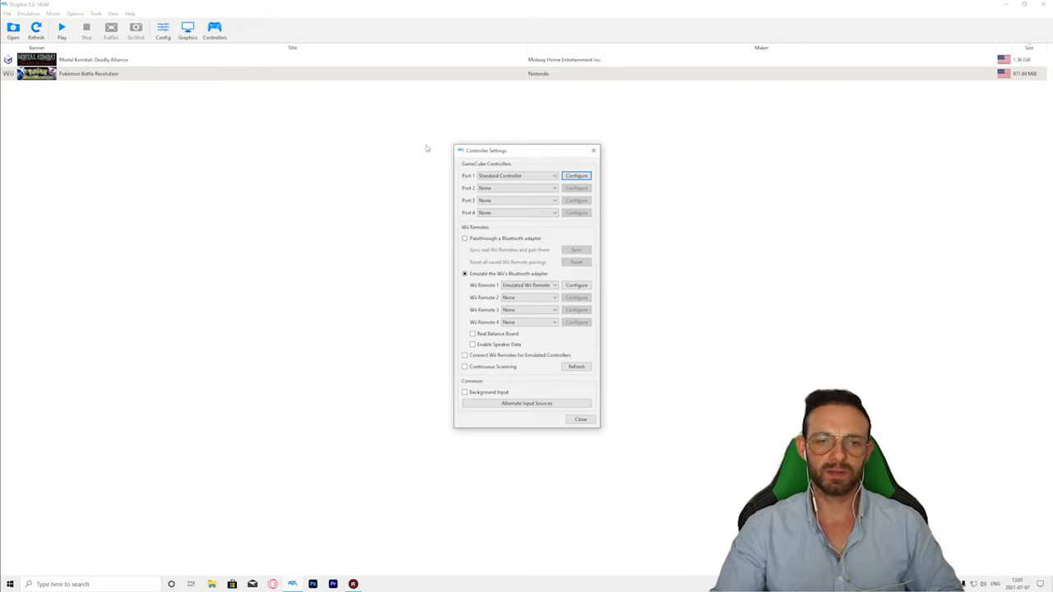
{"action": "left_click", "coordinate": [592, 149]}
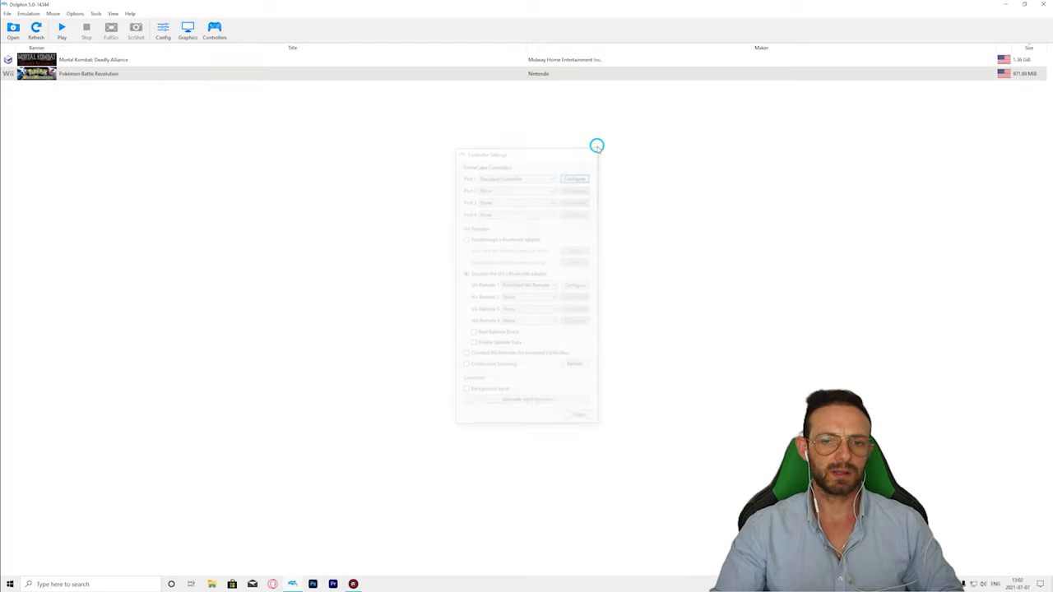
{"action": "left_click", "coordinate": [595, 146]}
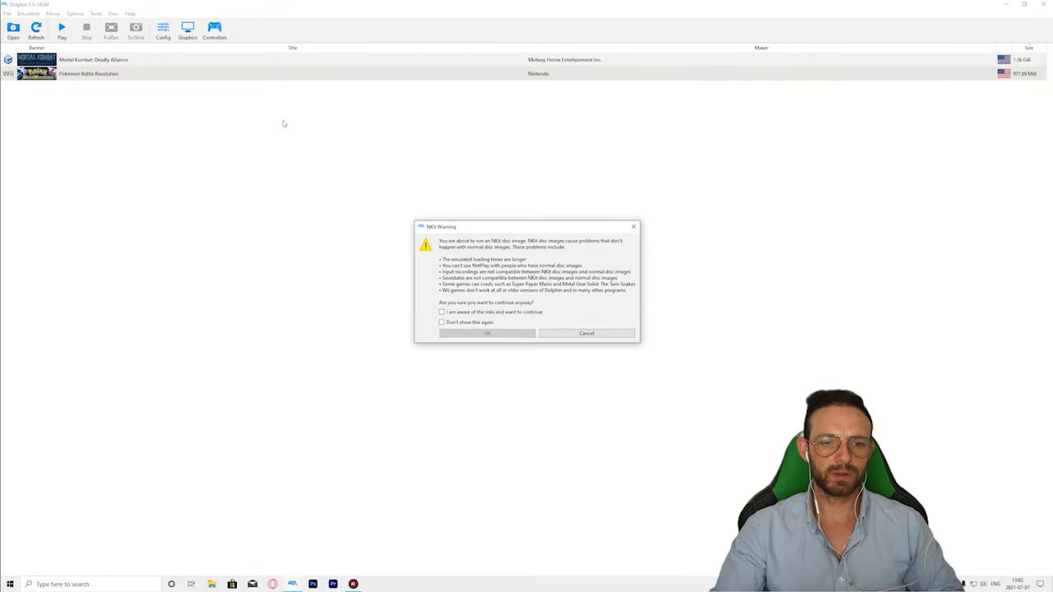
Accept the NKit warning to launch Mortal Kombat Deadly Alliance and advance past the loaded profiles screen.
{"action": "left_click", "coordinate": [441, 313]}
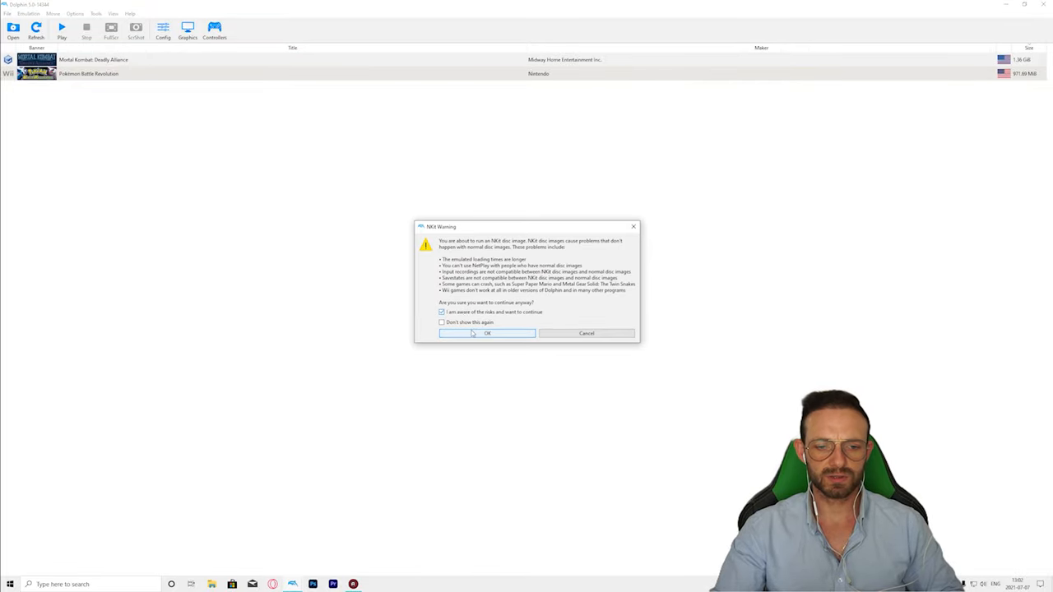
{"action": "left_click", "coordinate": [487, 333]}
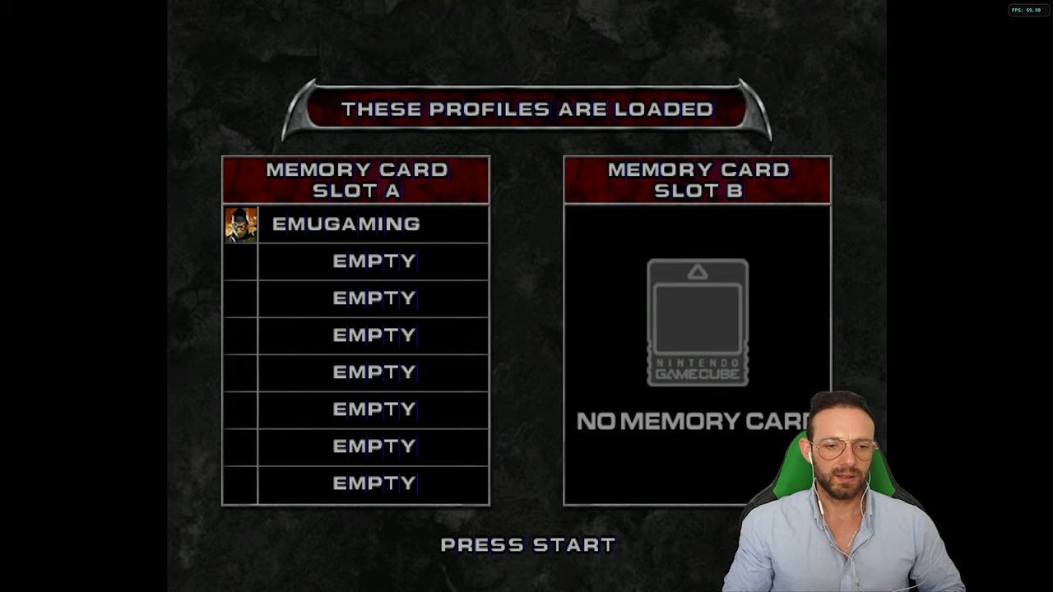
{"action": "key", "text": "enter"}
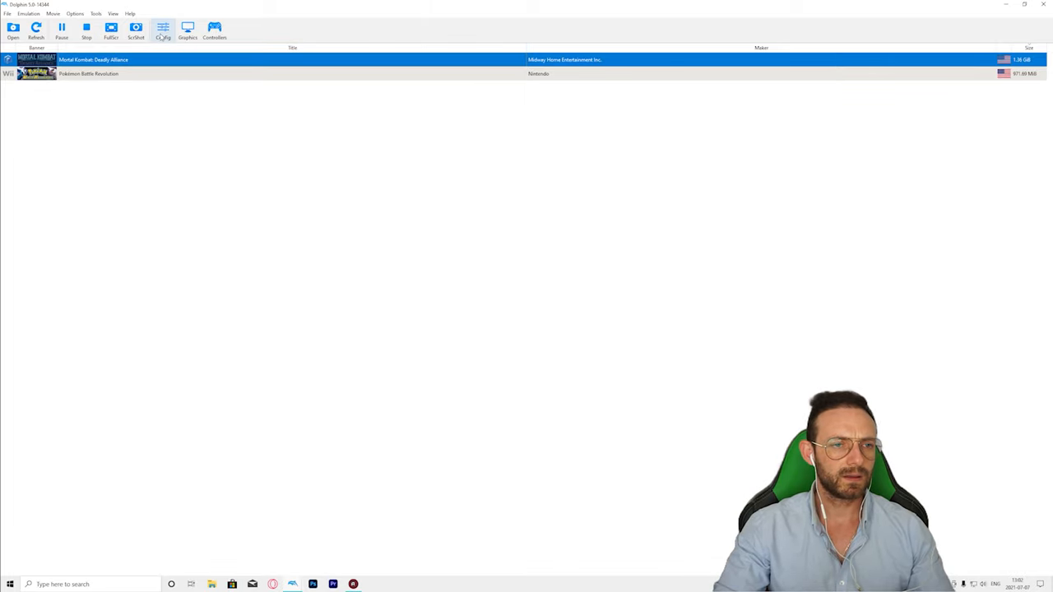
Set Internal Resolution to Native (640x528) in the Graphics Enhancements settings.
{"action": "left_click", "coordinate": [188, 31]}
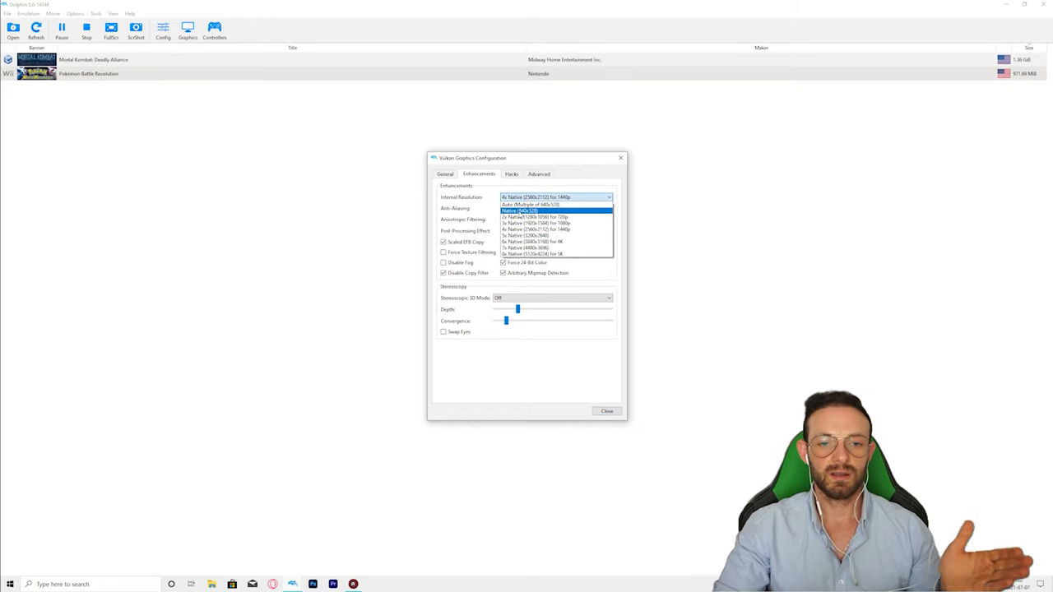
{"action": "left_click", "coordinate": [520, 211]}
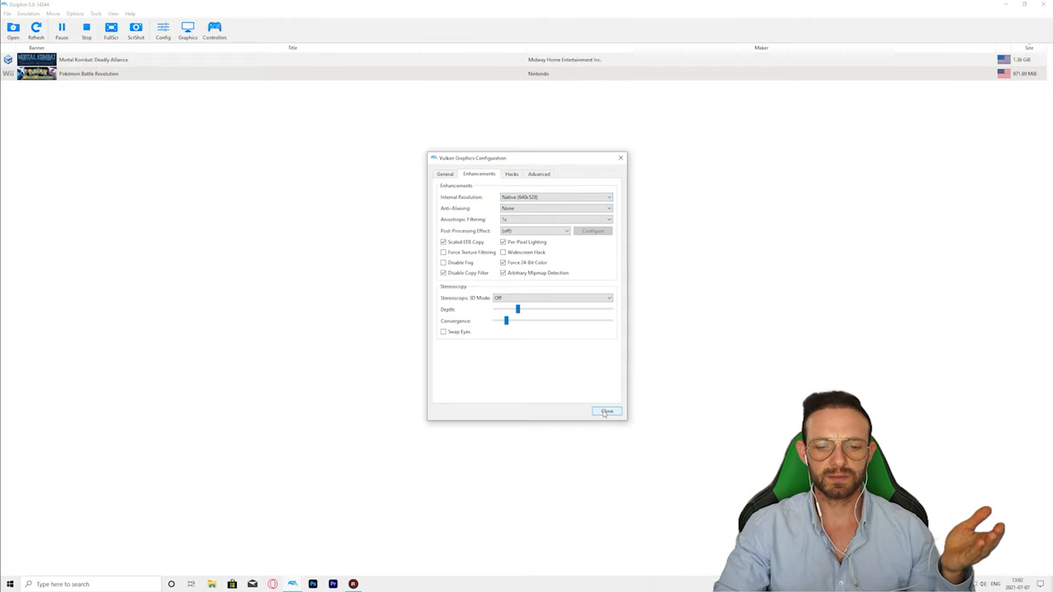
{"action": "left_click", "coordinate": [607, 412]}
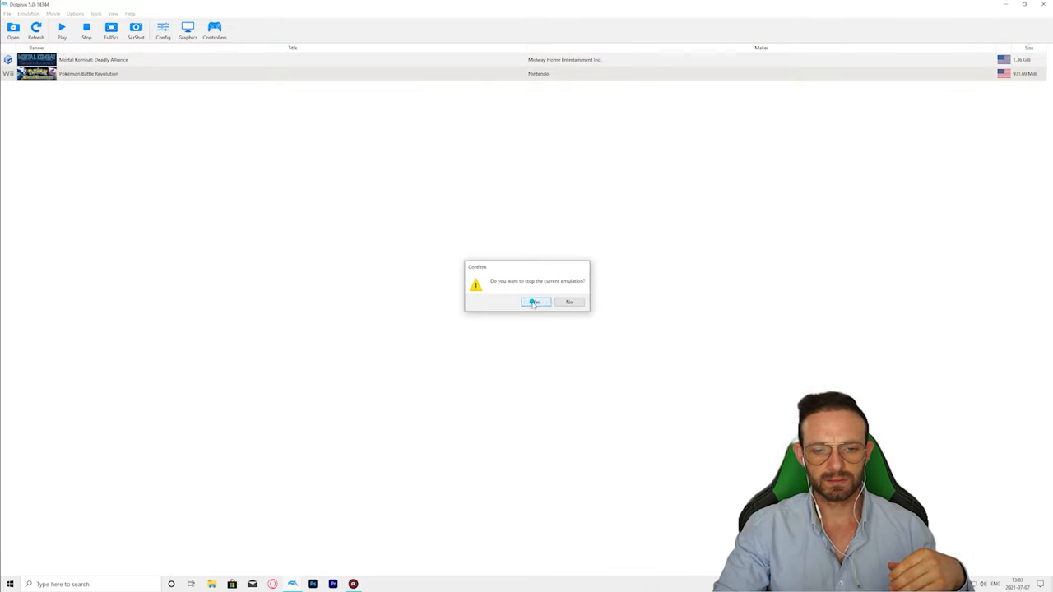
Confirm stopping emulation and accept the NKit warning to relaunch the game.
{"action": "left_click", "coordinate": [535, 303]}
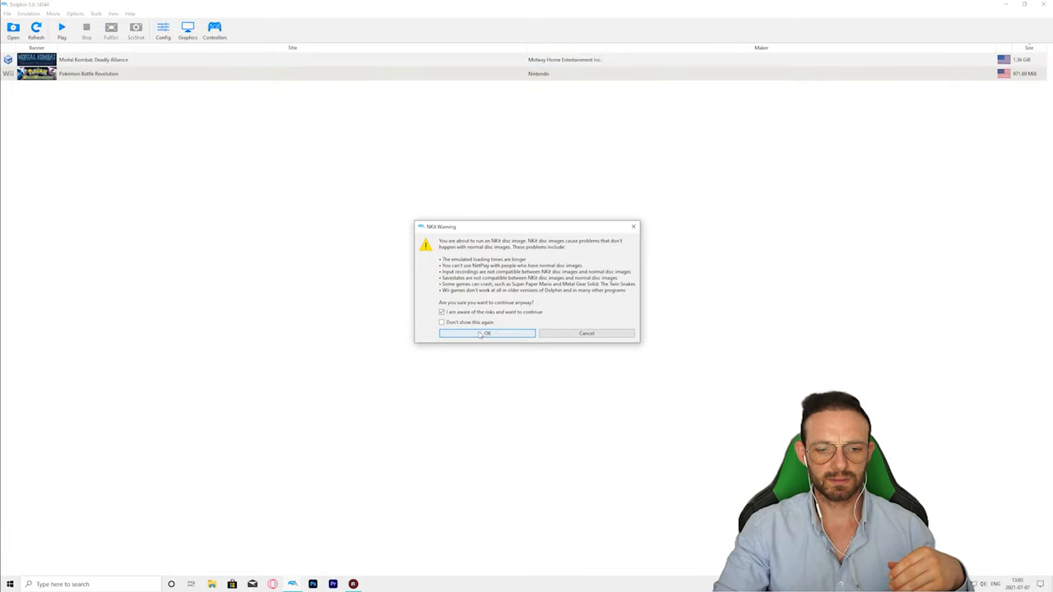
{"action": "left_click", "coordinate": [487, 333]}
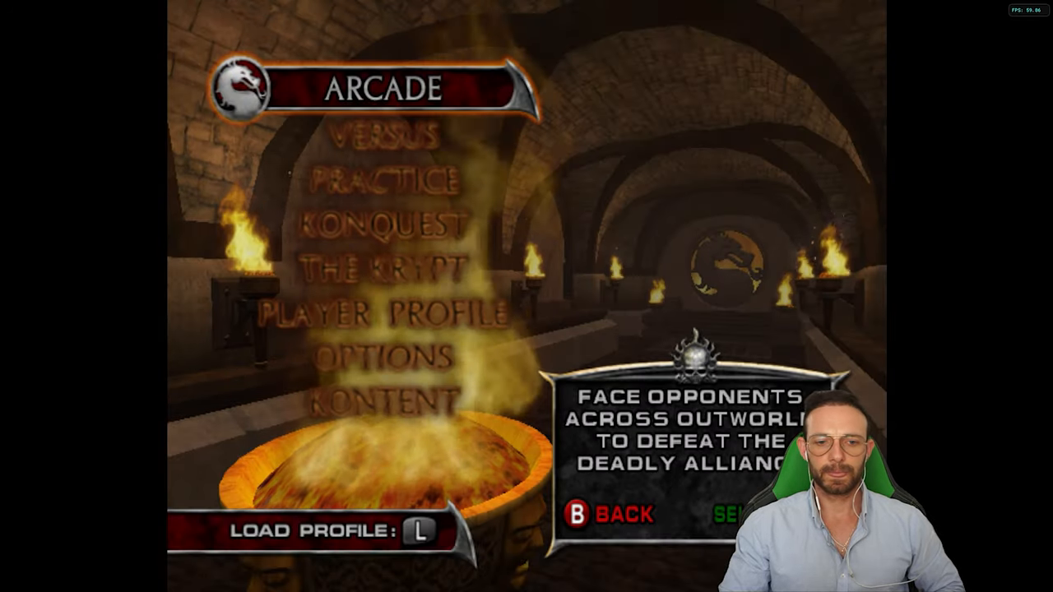
Navigate the main menu with controller keys to highlight and enter Versus mode.
{"action": "key", "text": "Down"}
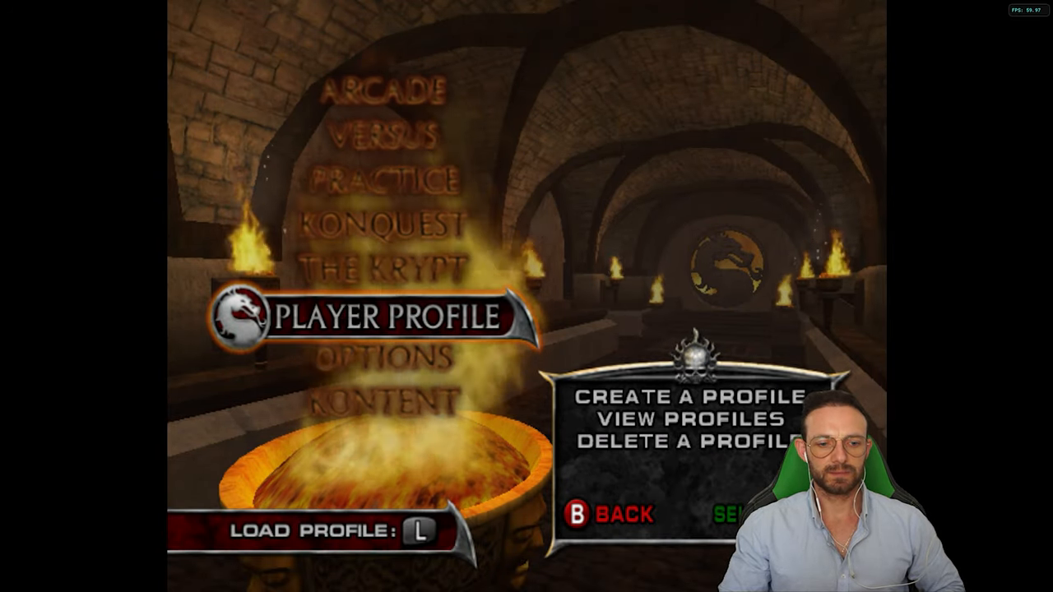
{"action": "key", "text": "up"}
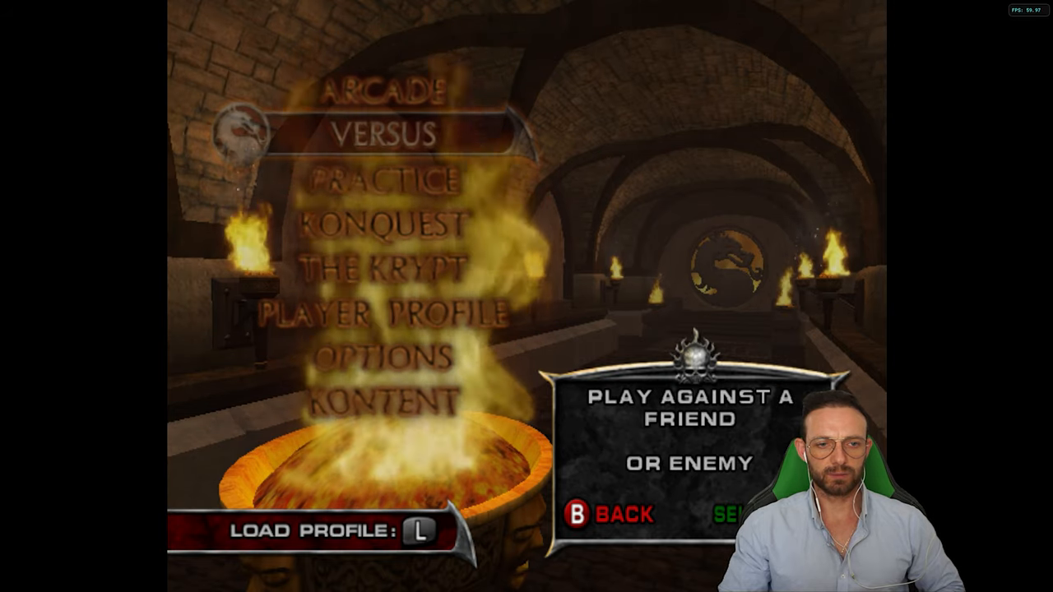
{"action": "key", "text": "Up"}
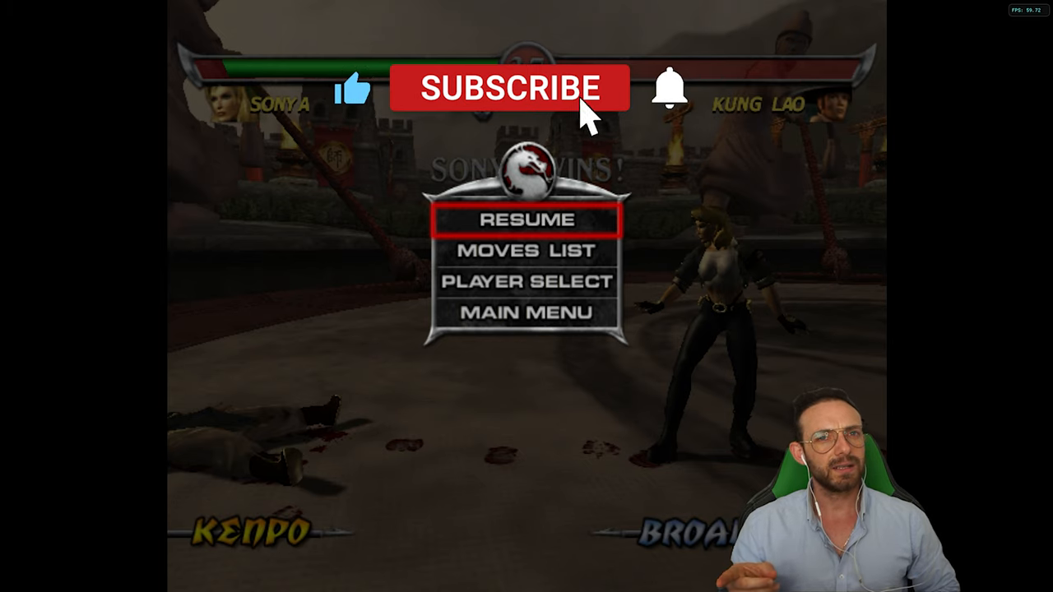
{"action": "left_click", "coordinate": [507, 89]}
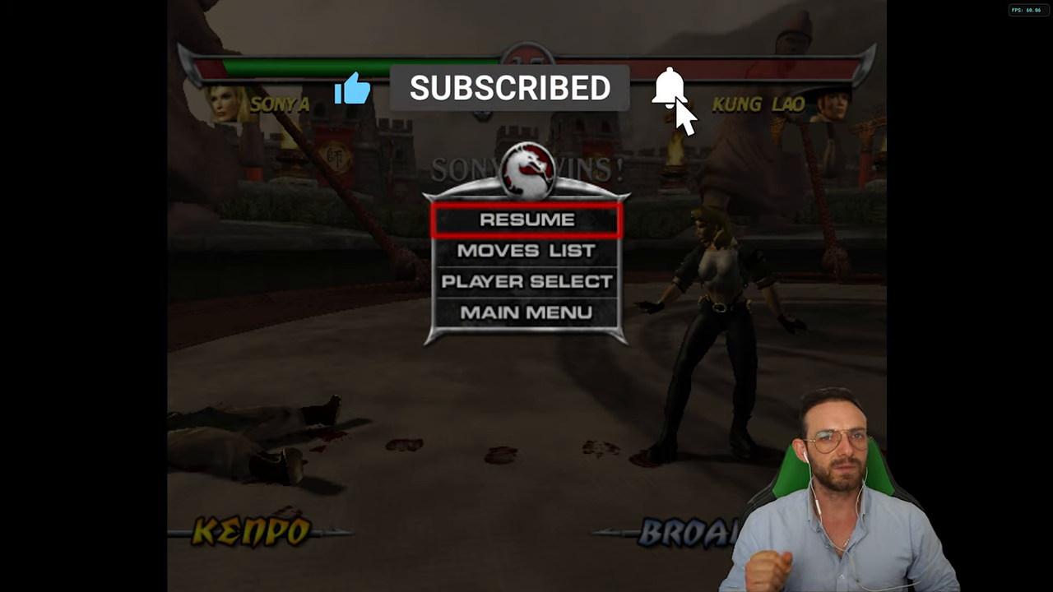
{"action": "left_click", "coordinate": [671, 86]}
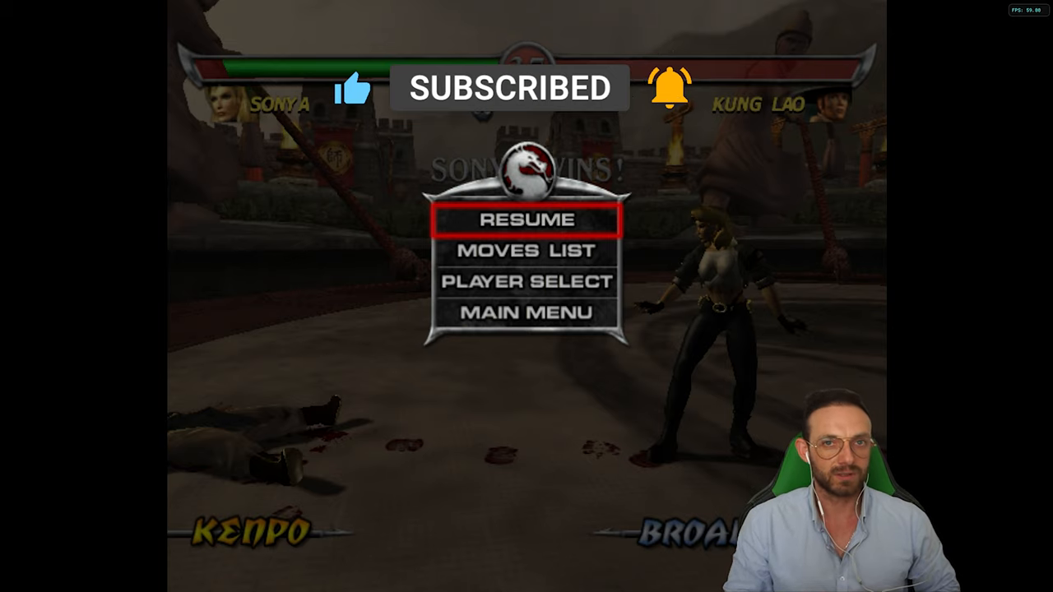